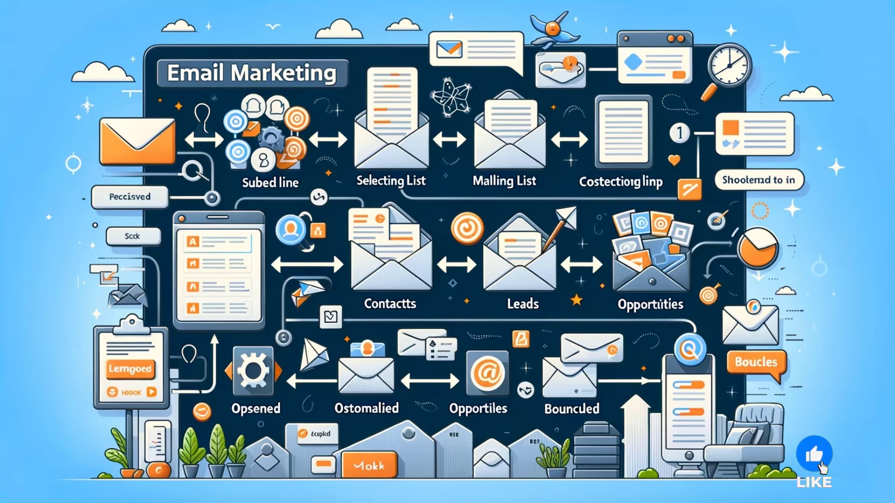
- Bring the browser tab with the Odoo home dashboard of installed apps to the front
left_click(818, 457)
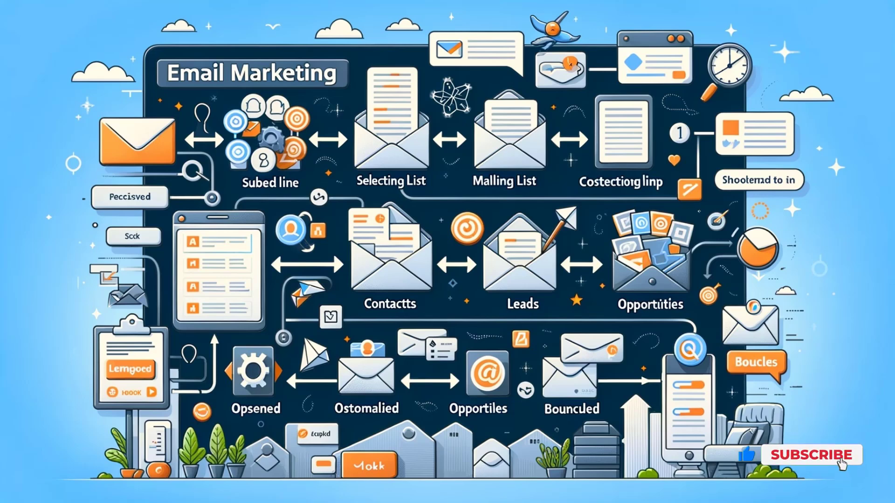
left_click(813, 454)
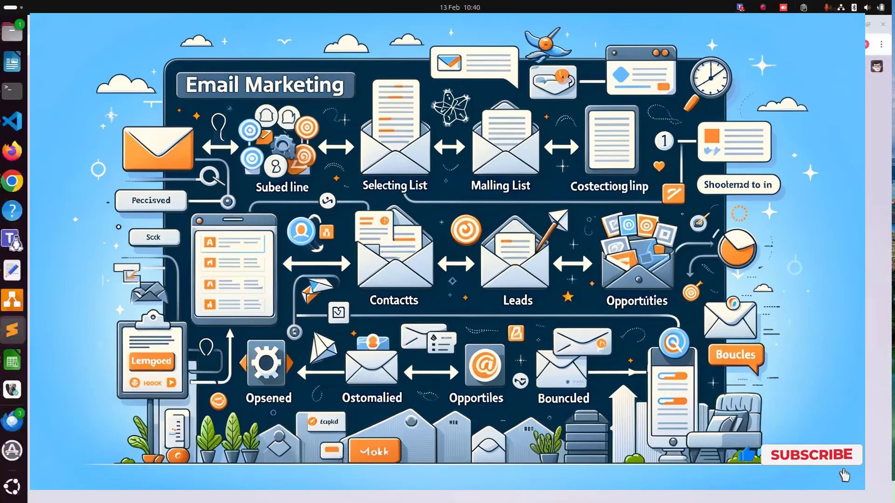
left_click(810, 455)
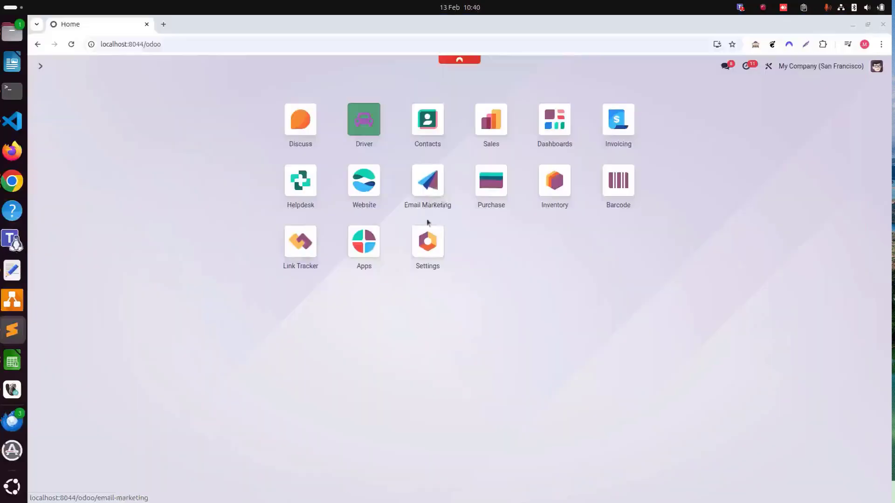
mouse_move(421, 222)
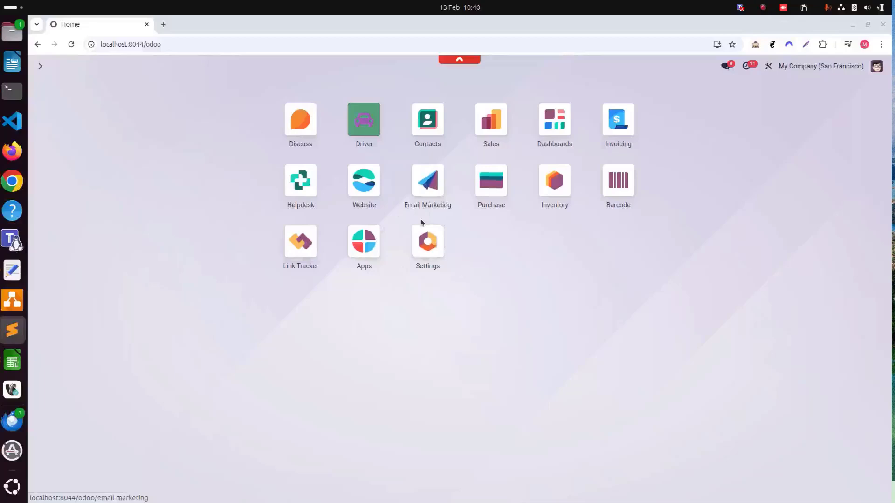
mouse_move(380, 280)
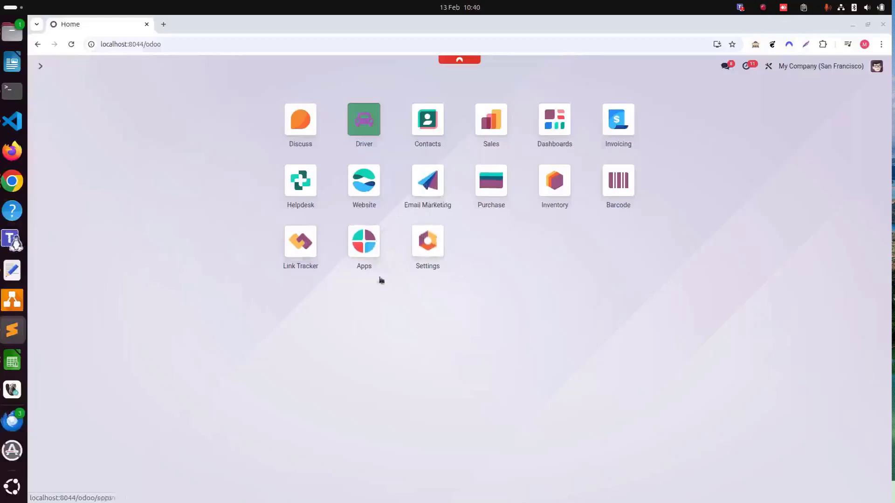
mouse_move(397, 246)
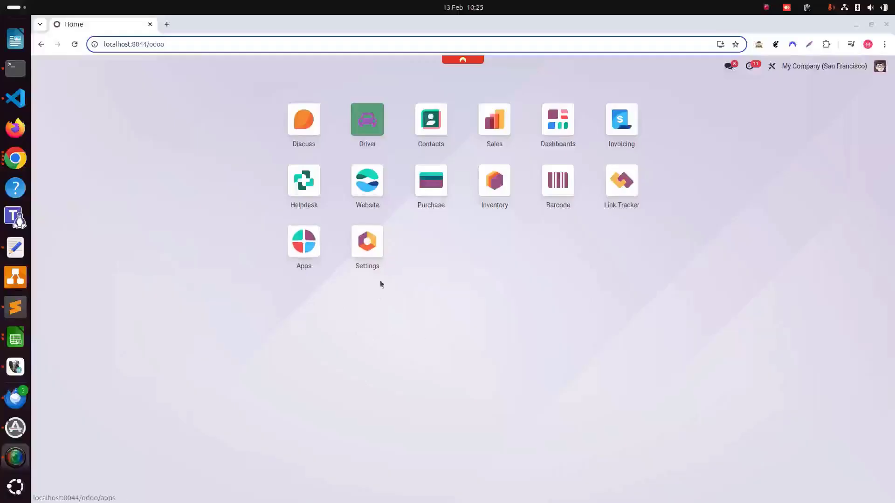
left_click(367, 241)
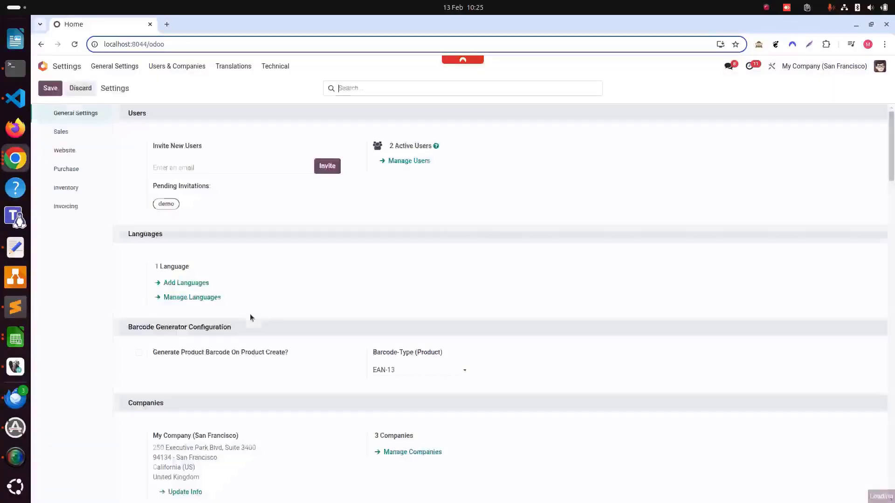
scroll("down", 3)
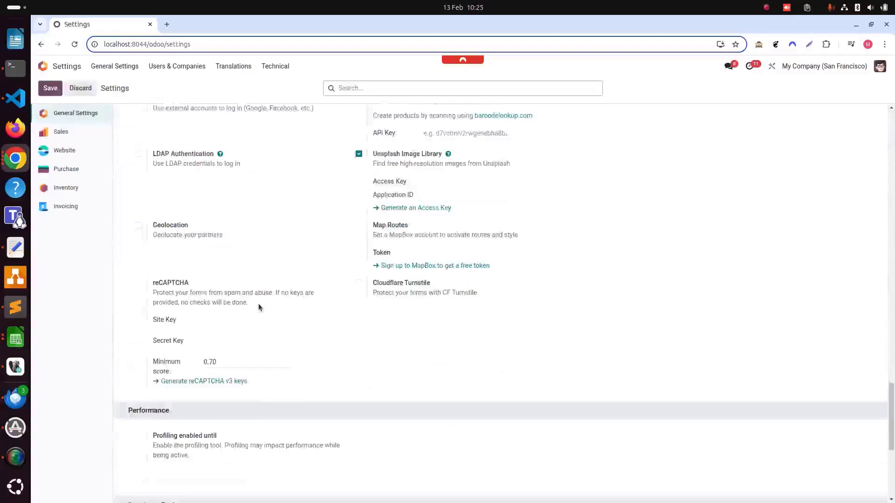
scroll("down", 3)
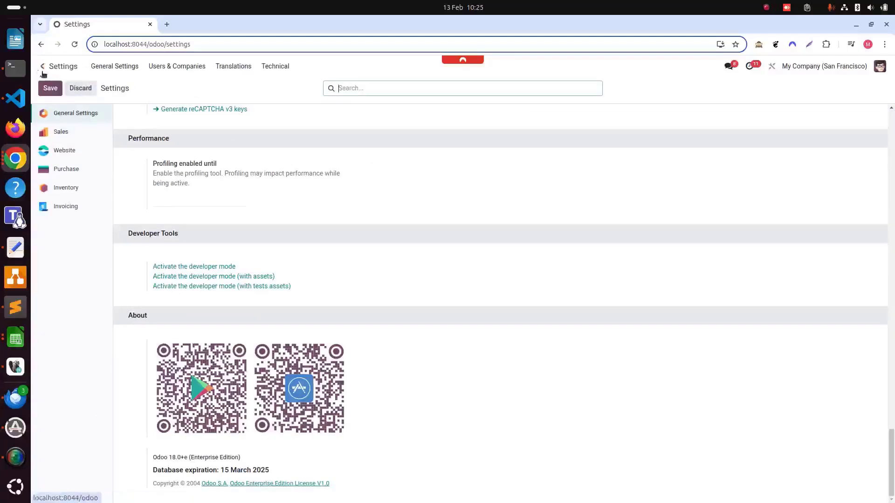
left_click(42, 66)
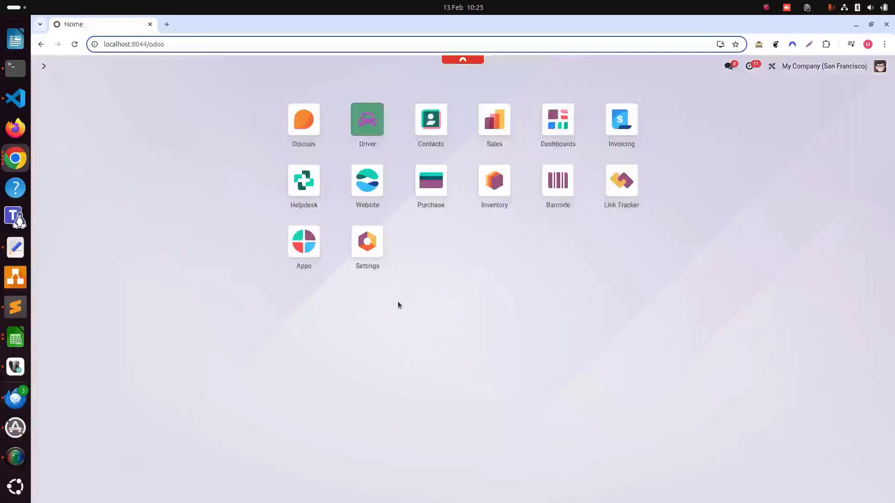
mouse_move(321, 272)
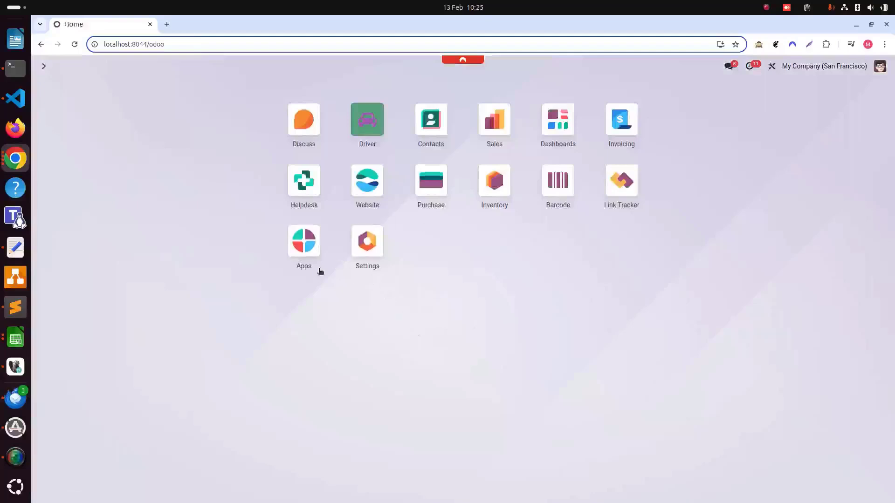
- In the Apps catalogue, clear the Apps filter and search modules for 'email', reaching the Email Marketing card's menu
left_click(304, 240)
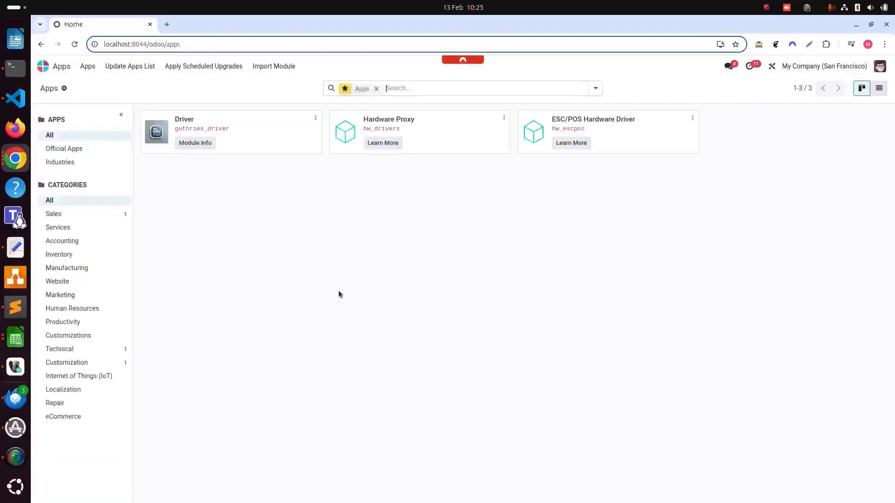
left_click(376, 88)
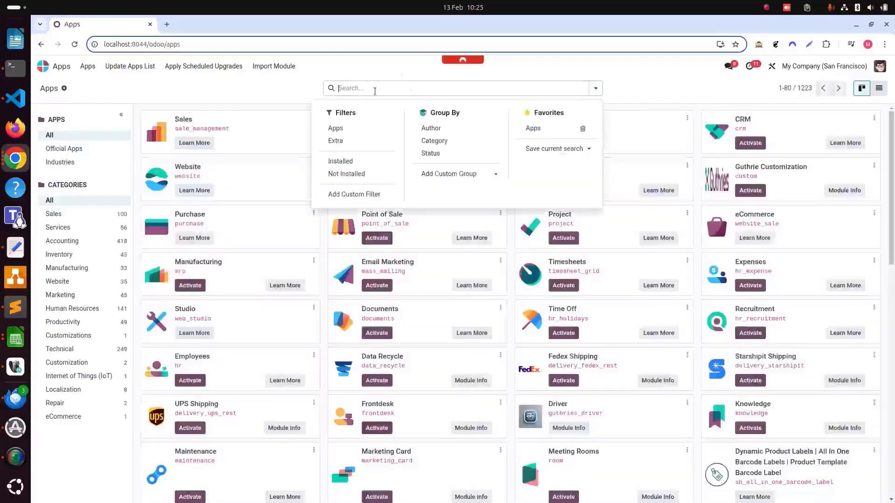
type("email")
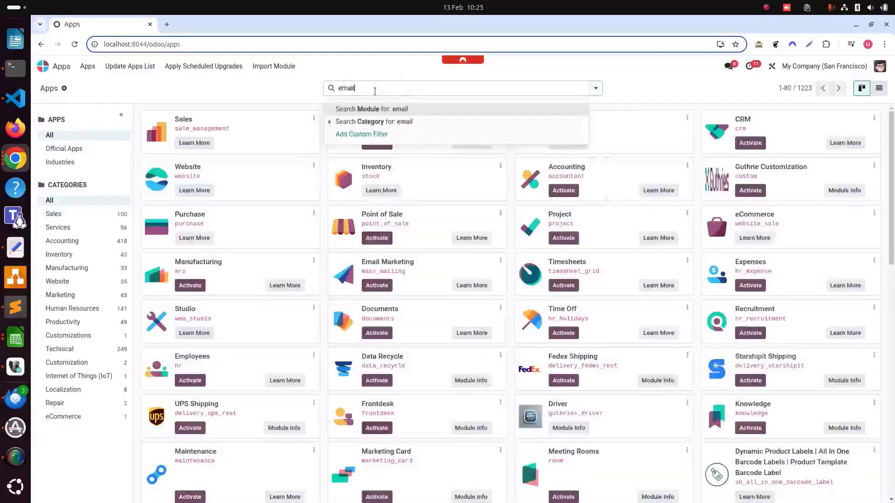
left_click(371, 109)
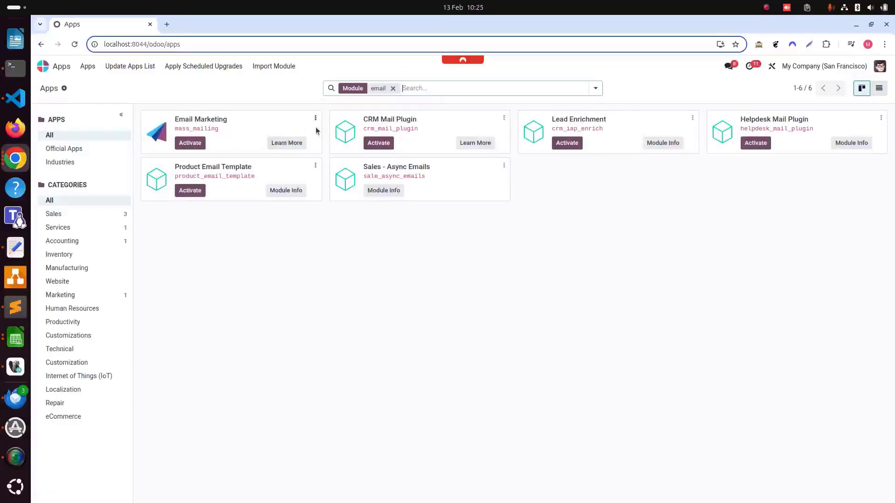
left_click(315, 118)
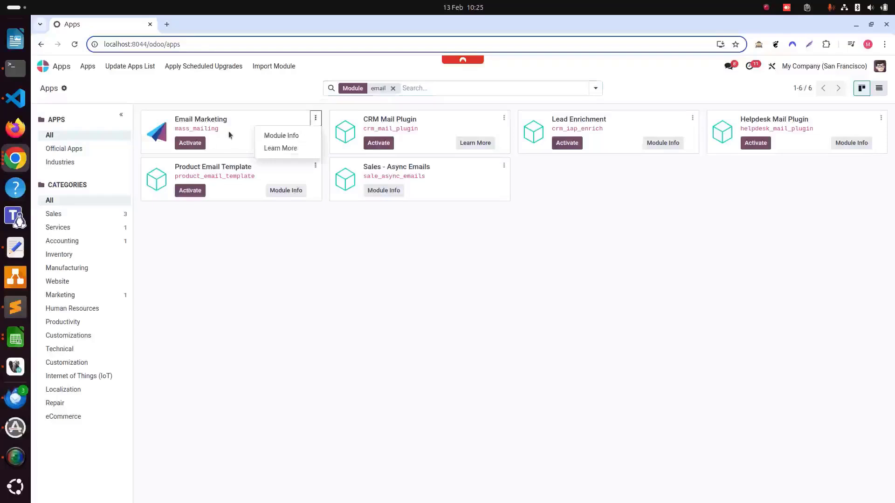
- Activate the Email Marketing module from its details page
left_click(280, 137)
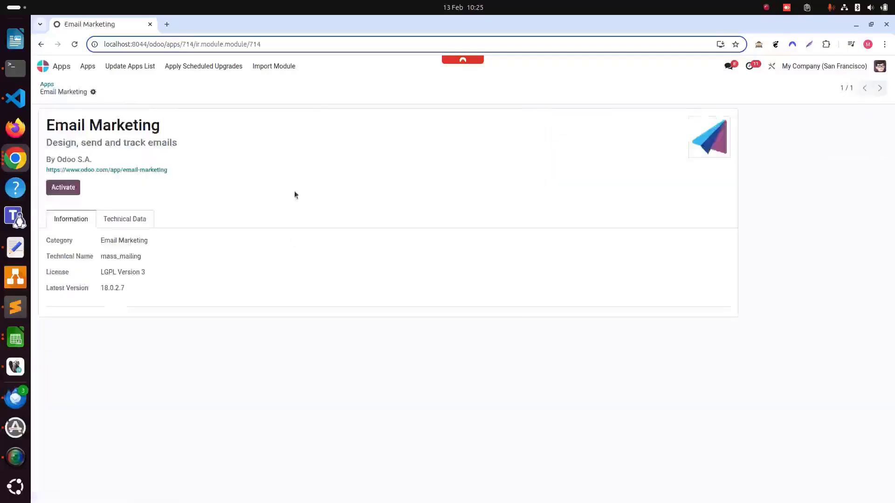
double_click(133, 240)
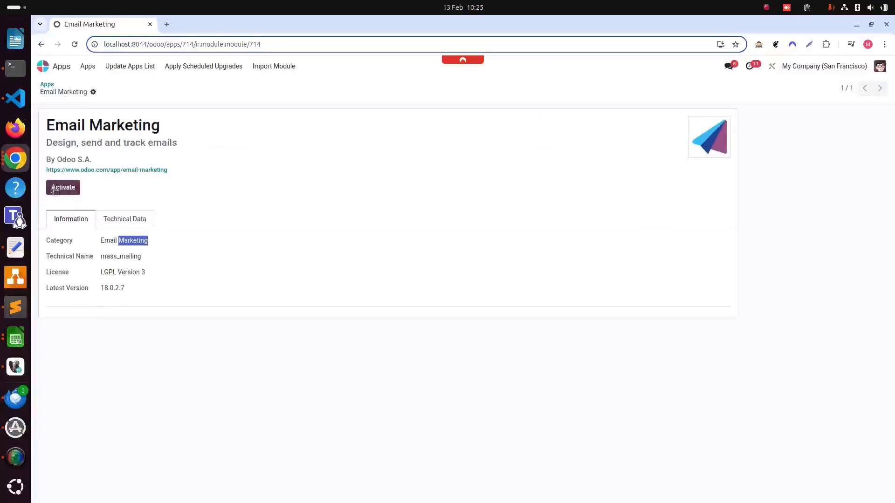
left_click(64, 187)
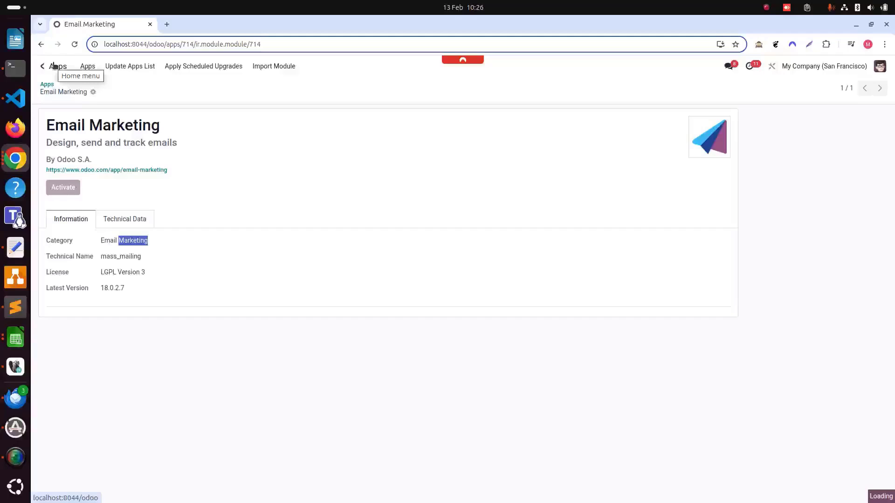
- Return to the home dashboard and confirm Email Marketing is among the installed apps
left_click(44, 65)
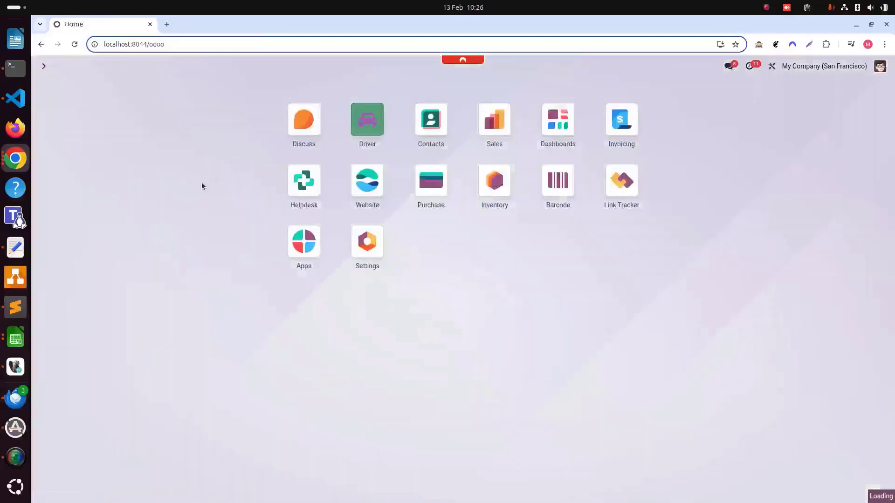
left_click(304, 241)
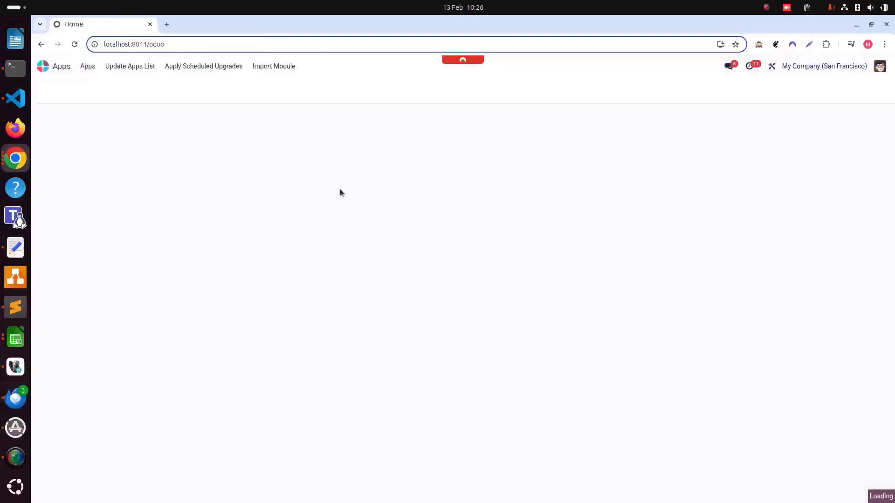
mouse_move(155, 148)
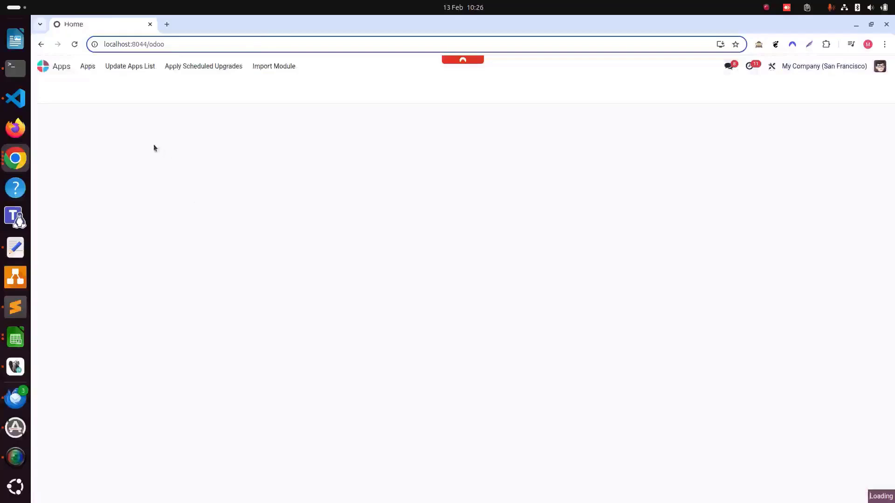
mouse_move(64, 70)
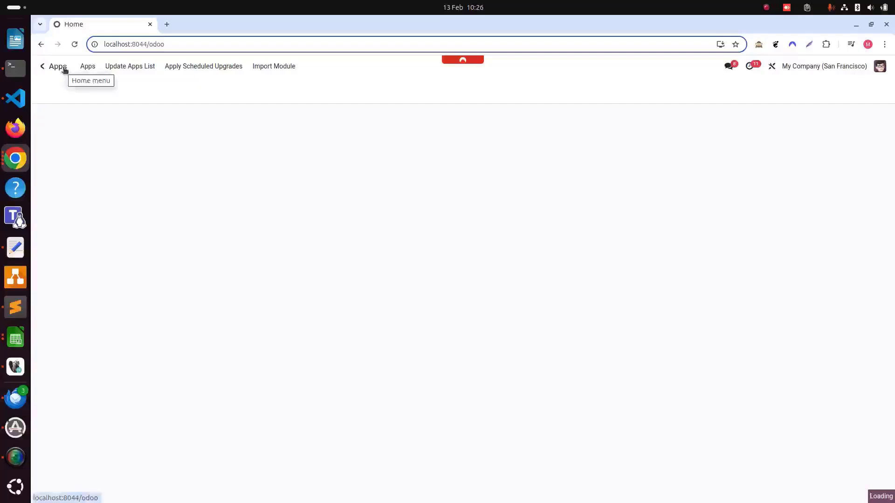
left_click(57, 66)
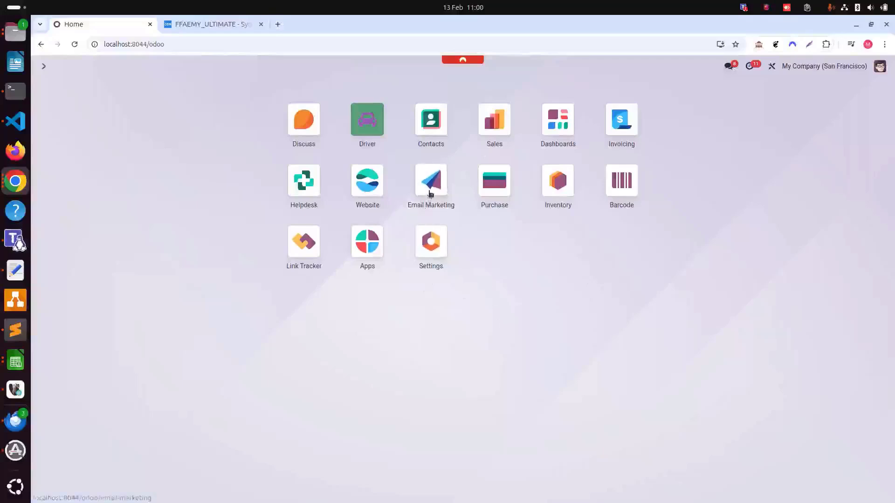
- Open the Email Marketing app to its Mailings list with the draft promotion and sent newsletter
left_click(430, 180)
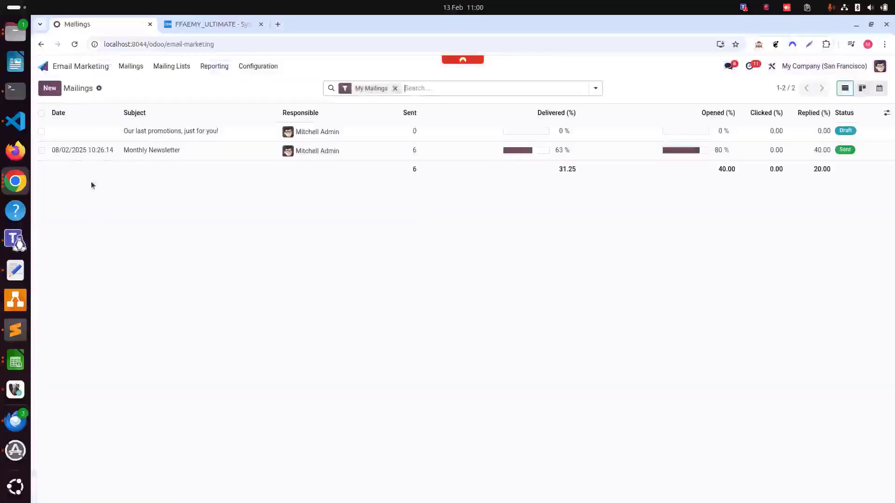
mouse_move(631, 204)
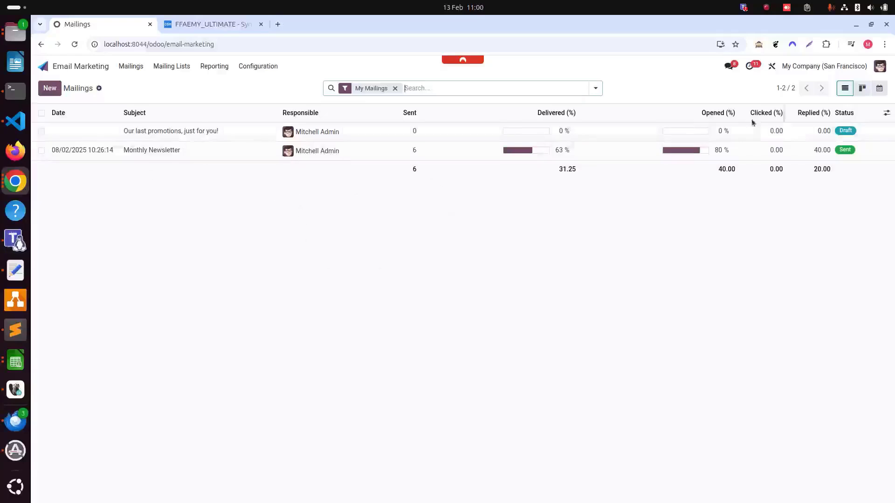
mouse_move(861, 87)
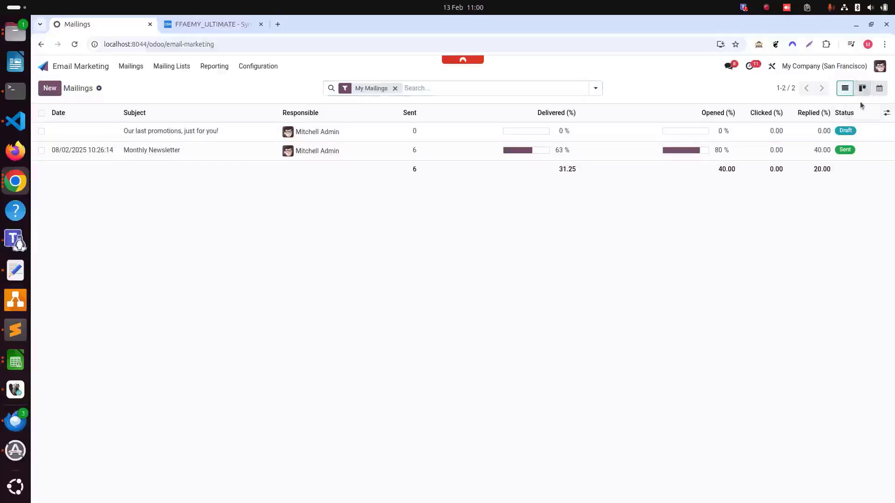
left_click(861, 87)
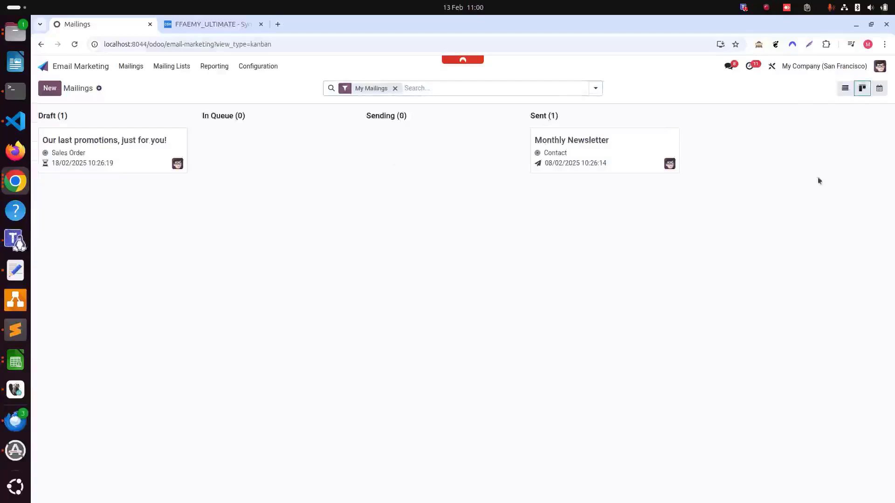
left_click(879, 88)
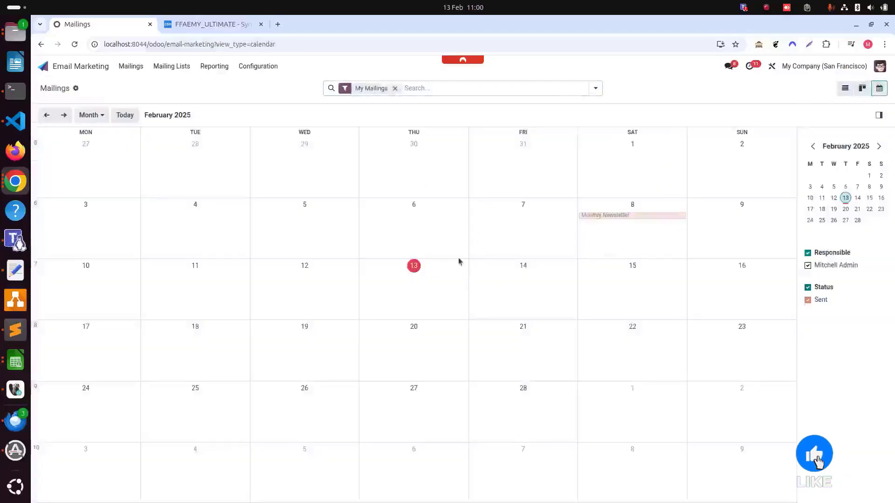
left_click(844, 88)
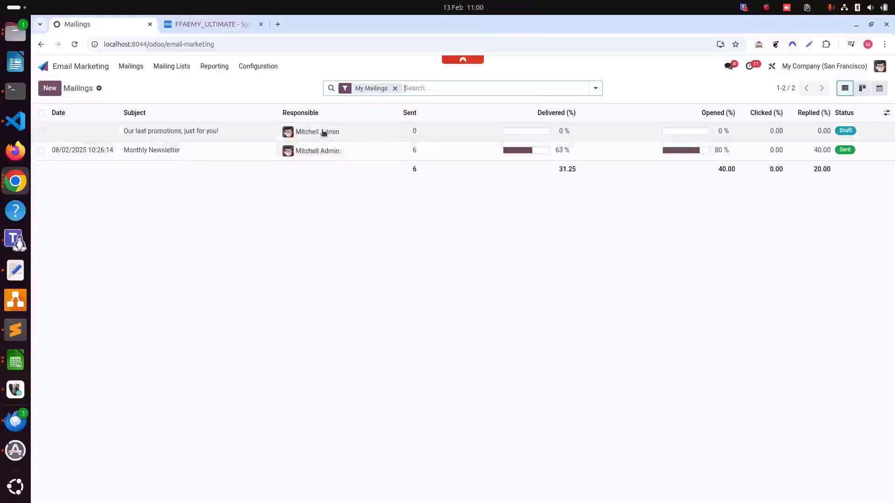
mouse_move(323, 134)
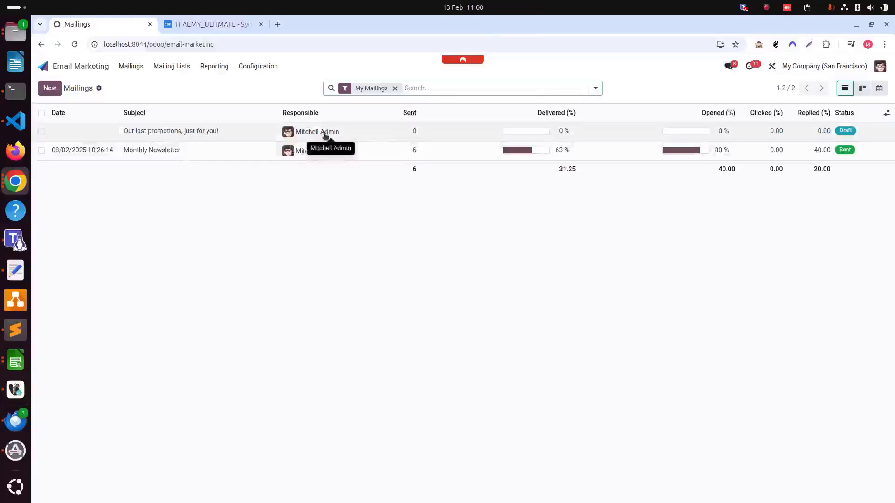
mouse_move(321, 142)
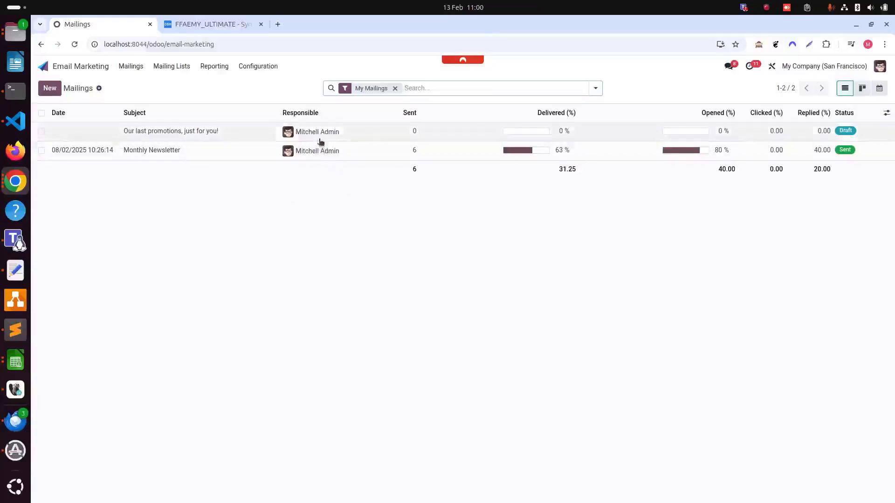
mouse_move(415, 133)
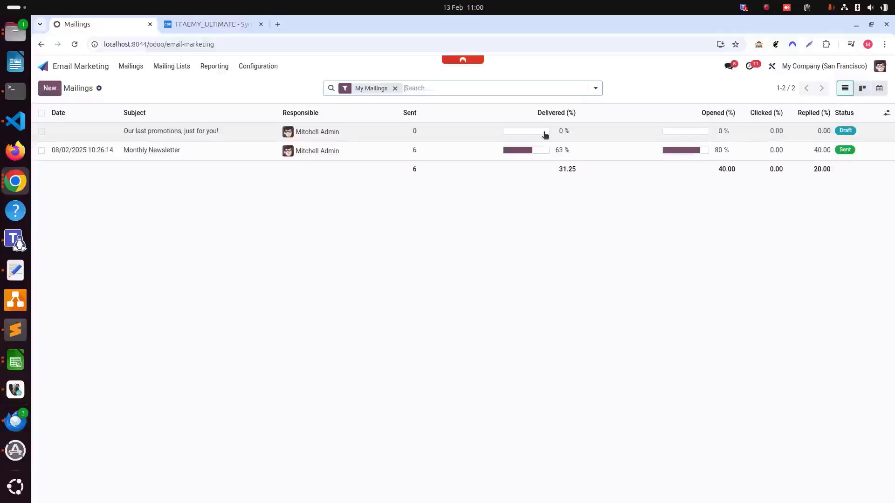
mouse_move(747, 157)
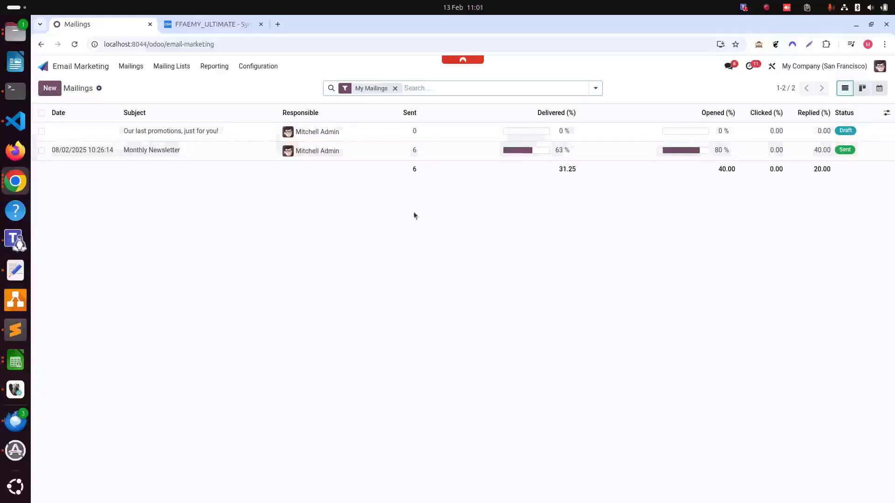
mouse_move(207, 176)
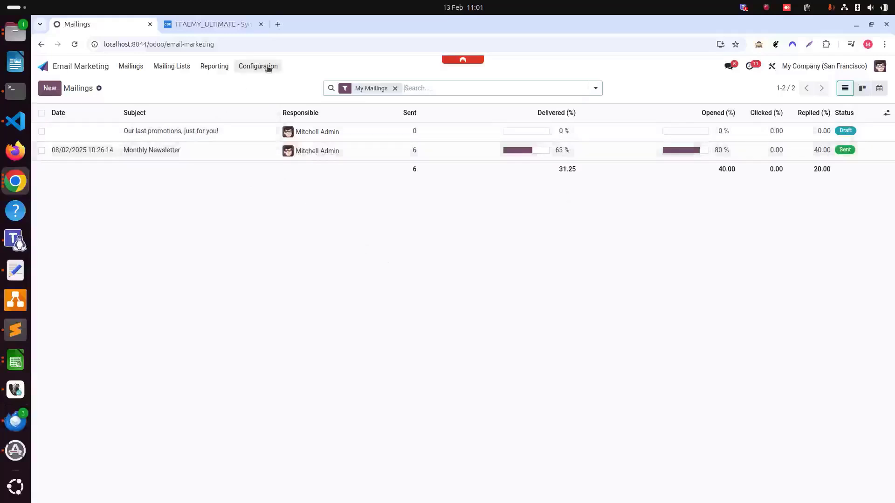
- In Email Marketing's Configuration > Settings, enable Mailing Campaigns
left_click(257, 66)
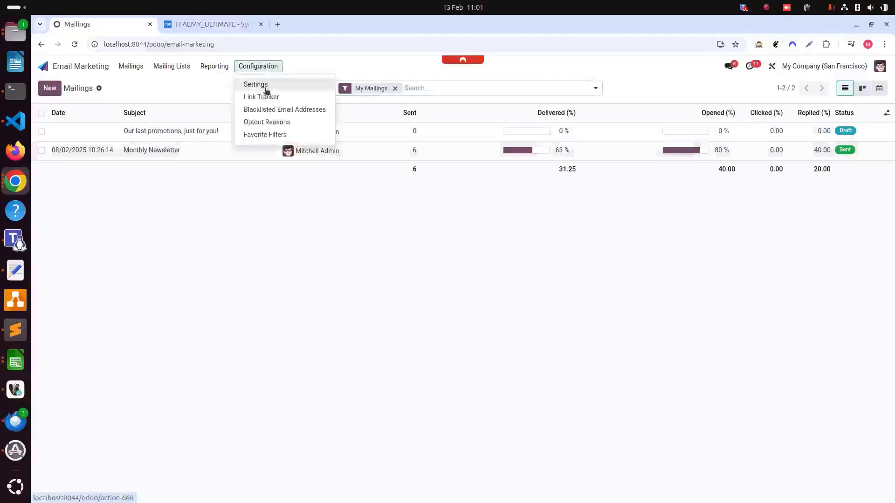
left_click(255, 84)
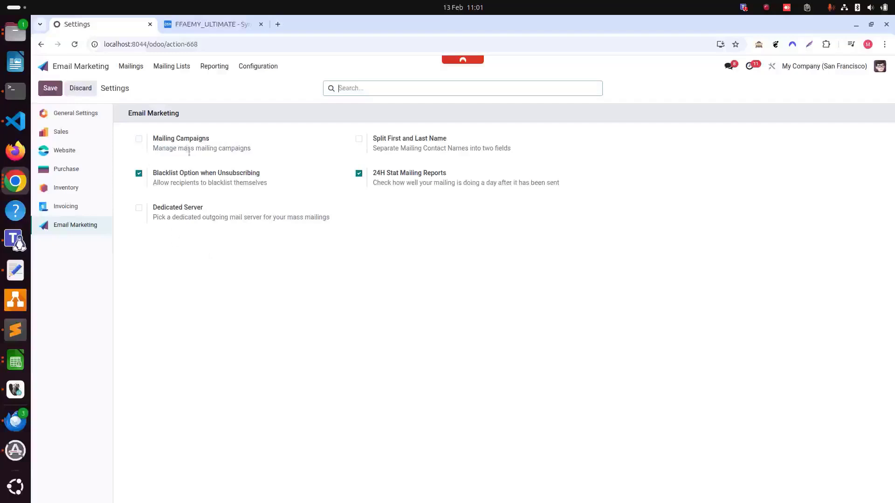
mouse_move(149, 130)
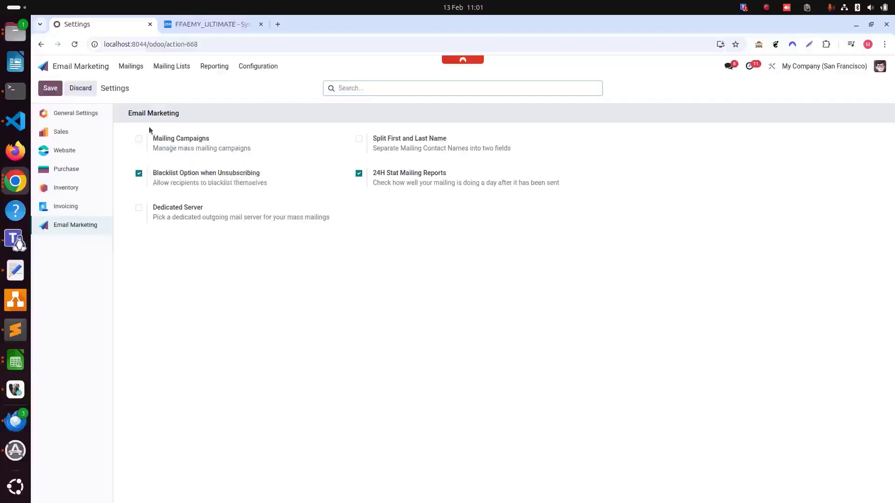
mouse_move(162, 149)
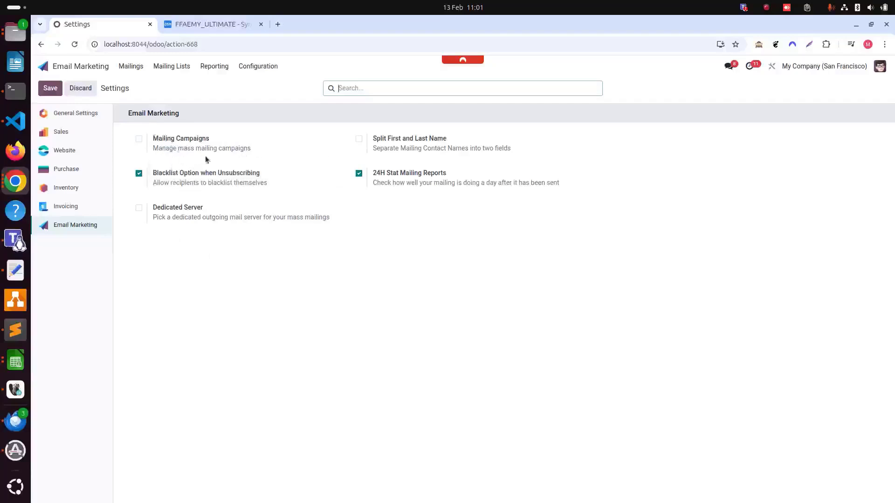
left_click(139, 139)
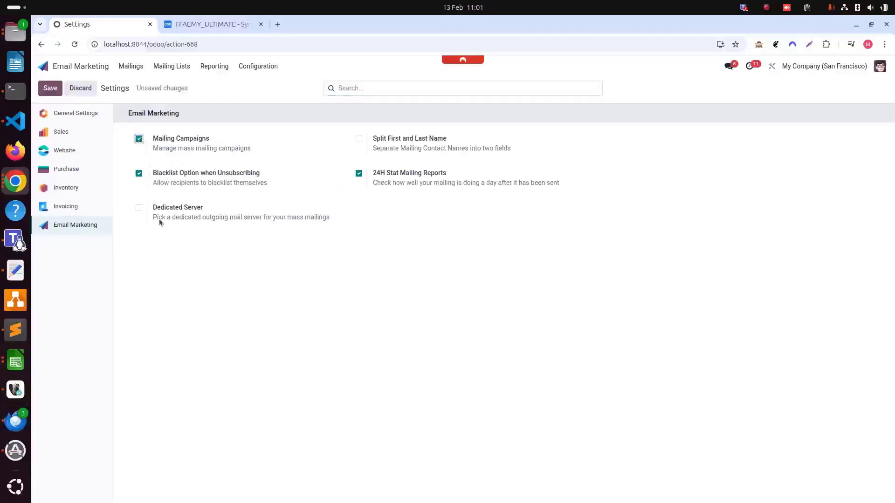
left_click(50, 88)
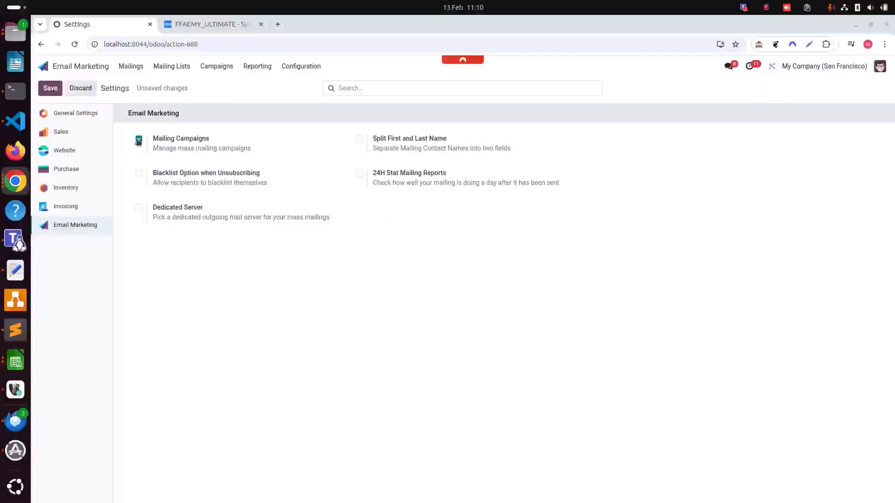
mouse_move(138, 142)
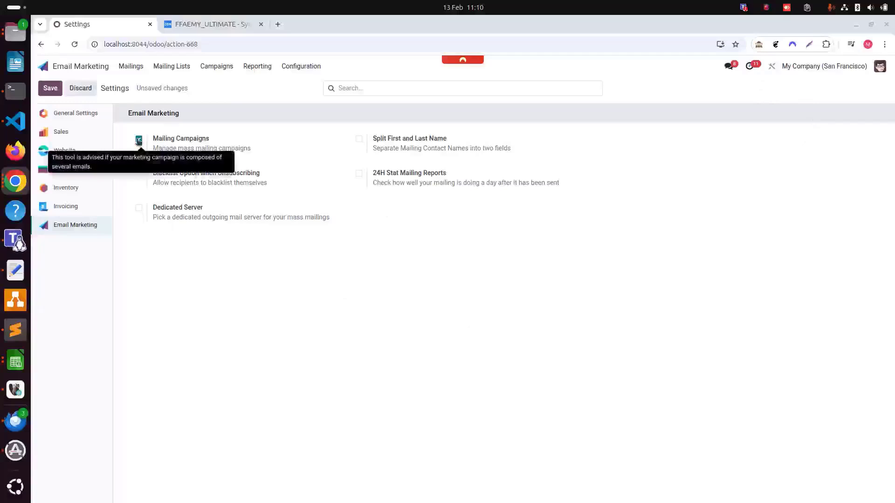
left_click(139, 139)
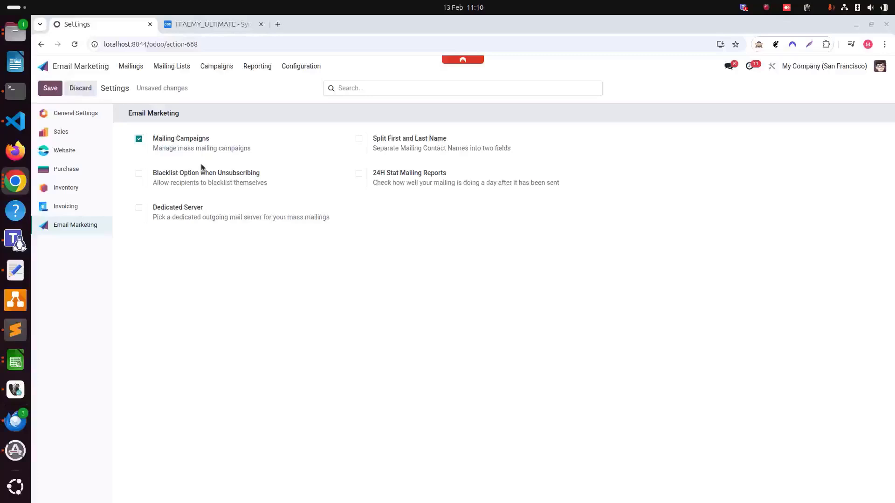
mouse_move(243, 177)
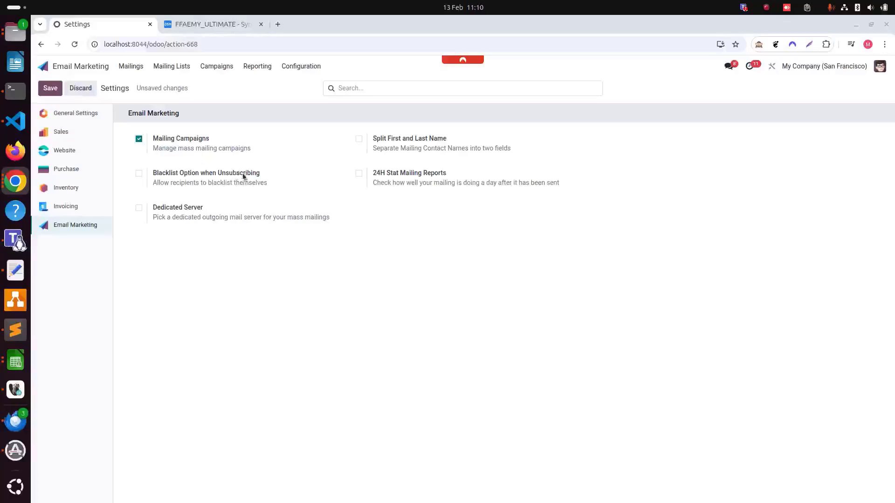
mouse_move(252, 181)
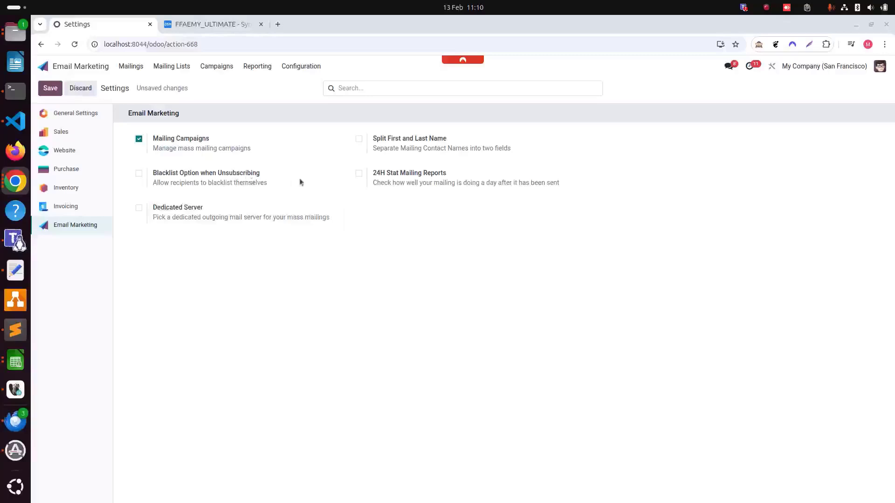
mouse_move(227, 176)
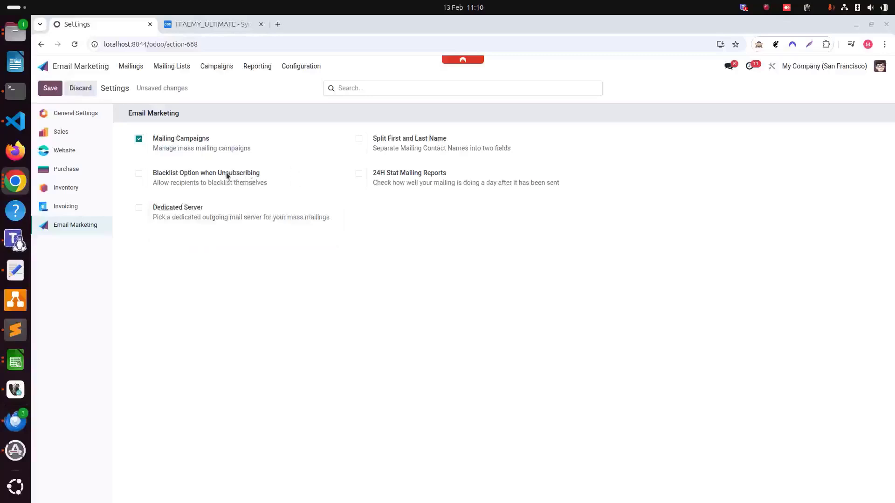
mouse_move(227, 175)
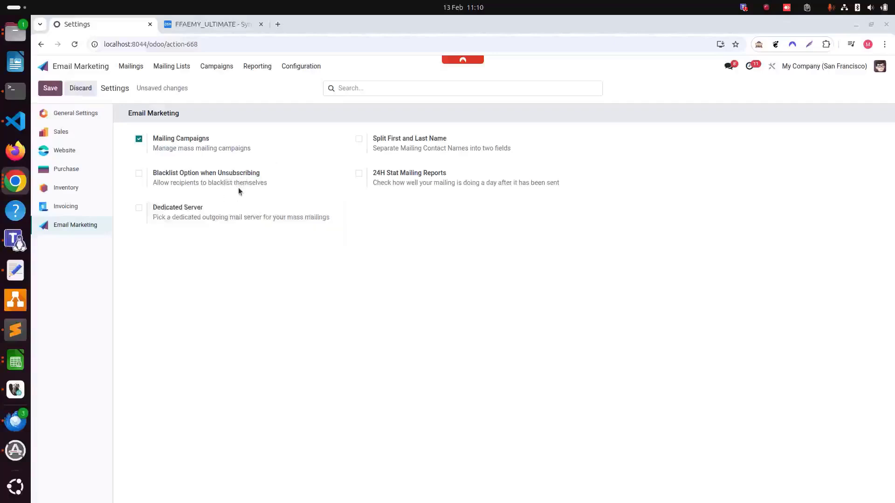
mouse_move(238, 182)
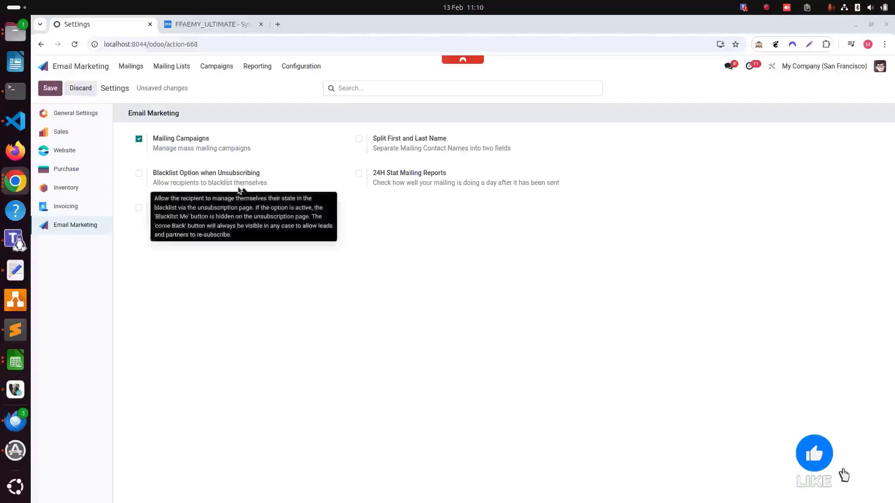
left_click(814, 453)
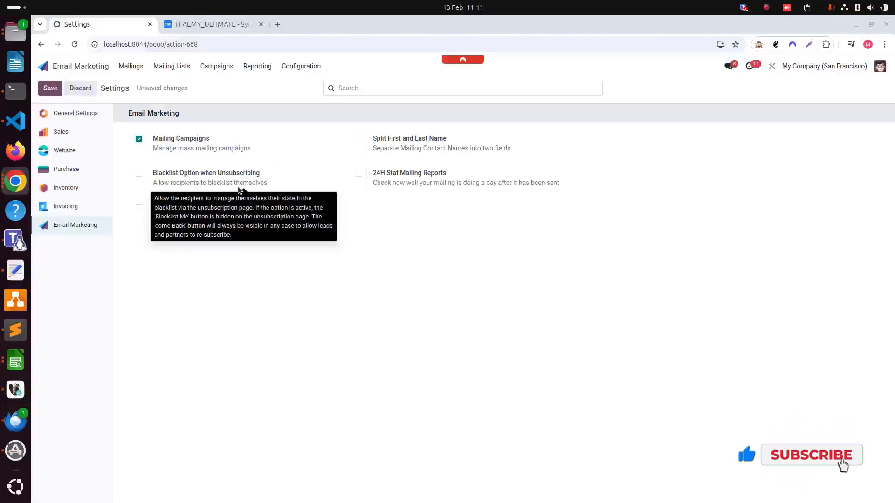
left_click(811, 455)
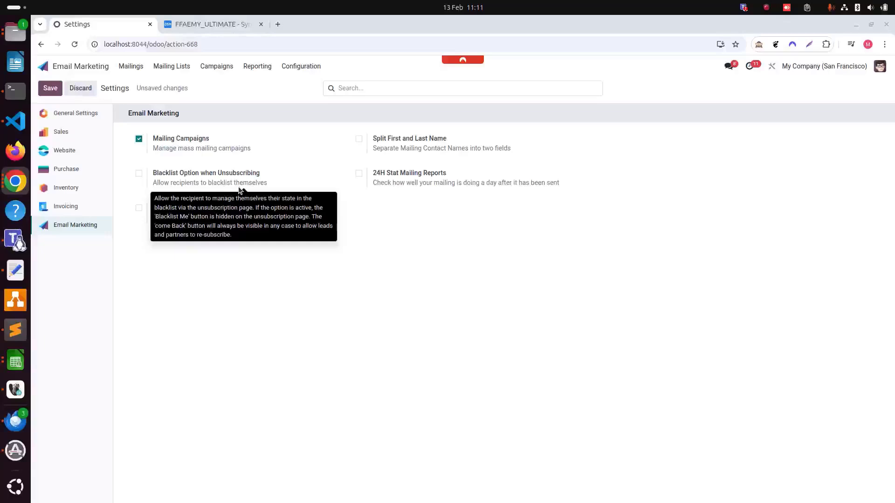
mouse_move(344, 213)
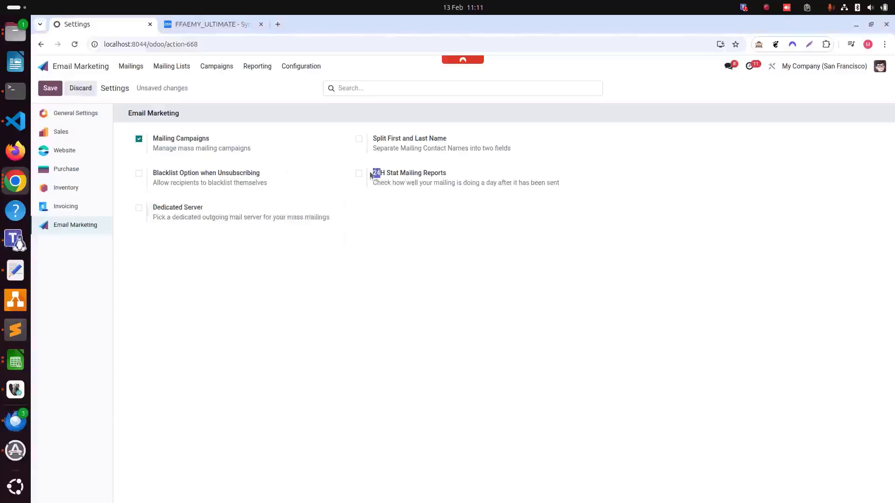
- Enable 24H Stat Mailing Reports, Split First and Last Name, and Blacklist Option when Unsubscribing
left_click(359, 173)
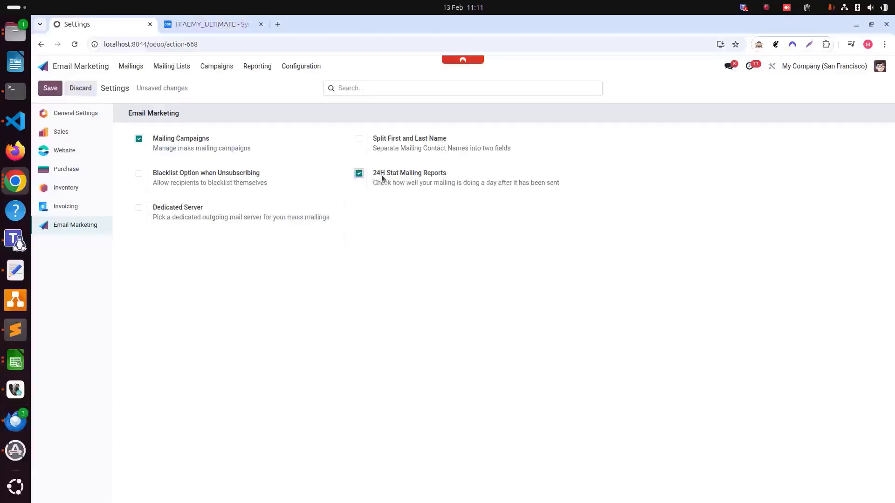
mouse_move(391, 194)
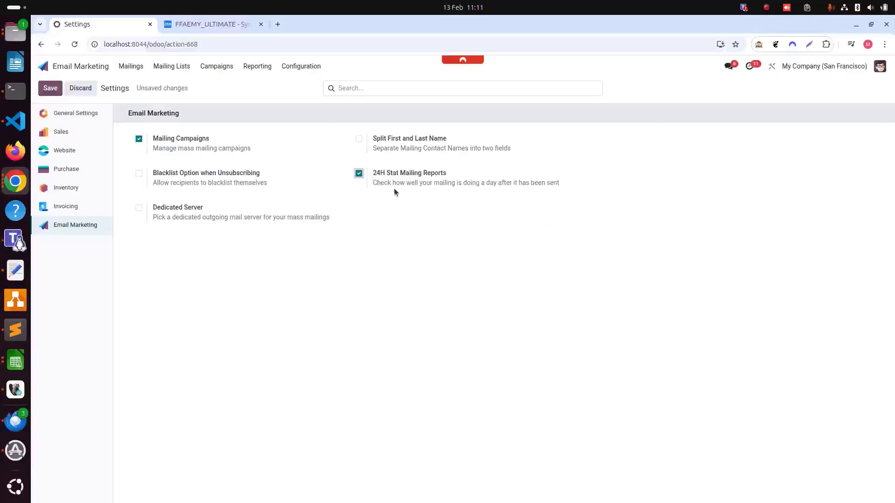
mouse_move(420, 206)
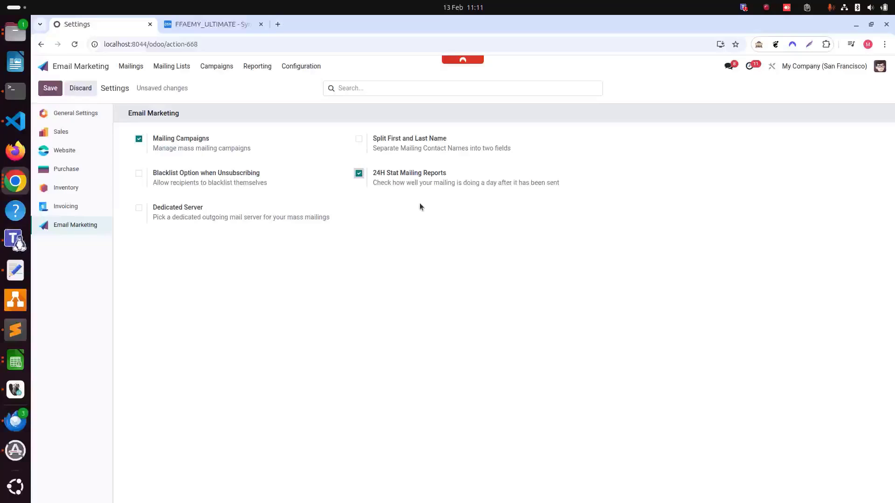
mouse_move(421, 201)
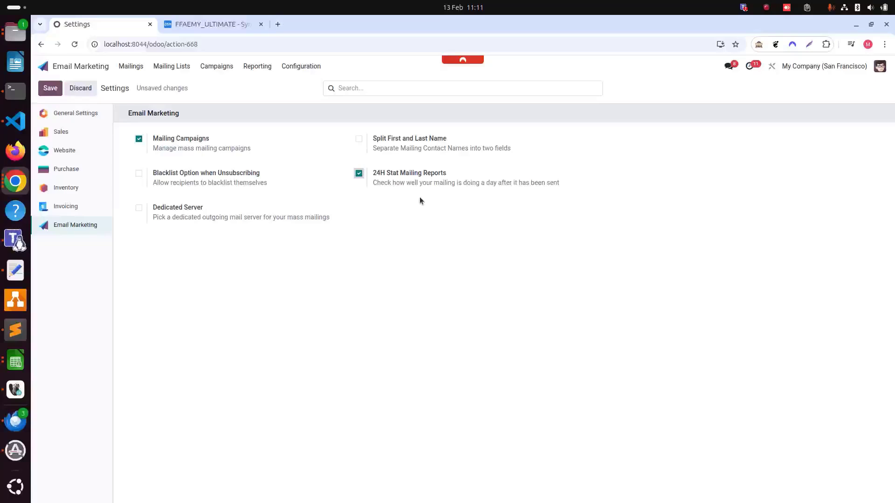
mouse_move(425, 202)
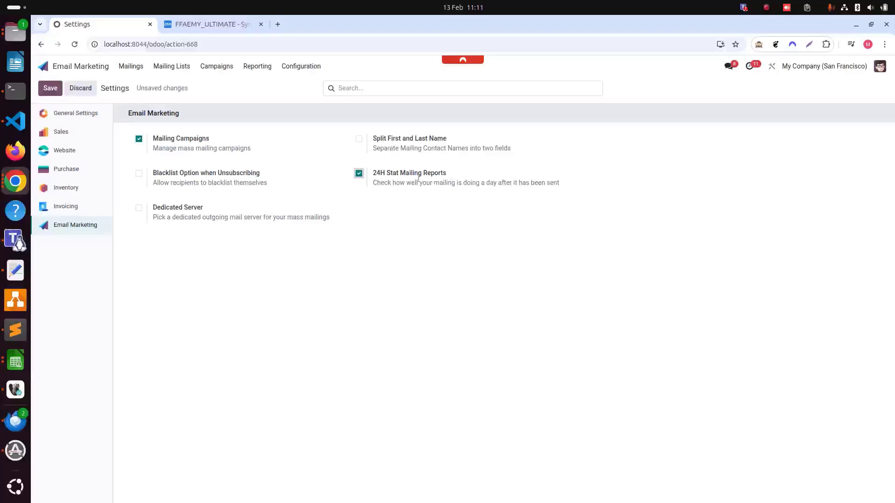
left_click(358, 139)
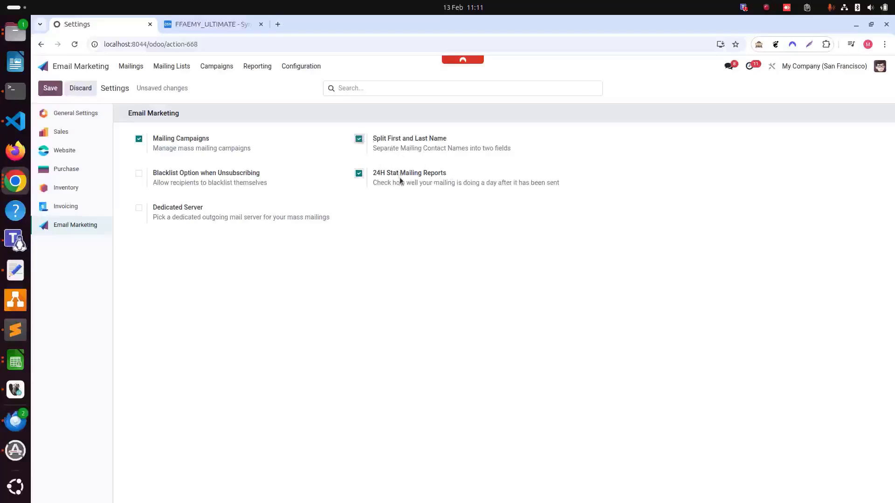
mouse_move(418, 250)
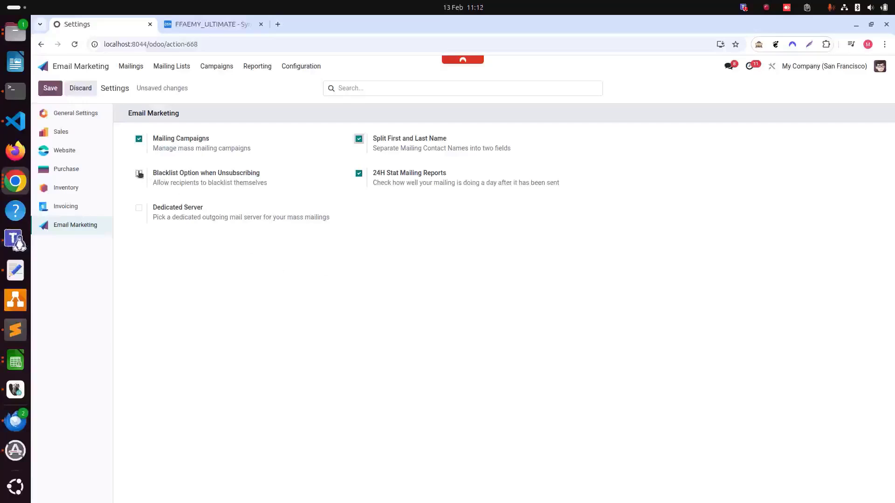
left_click(138, 173)
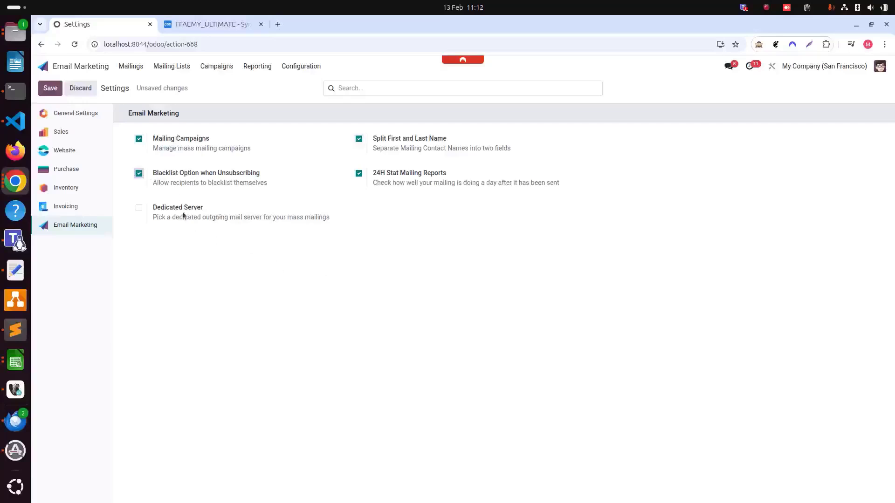
mouse_move(209, 231)
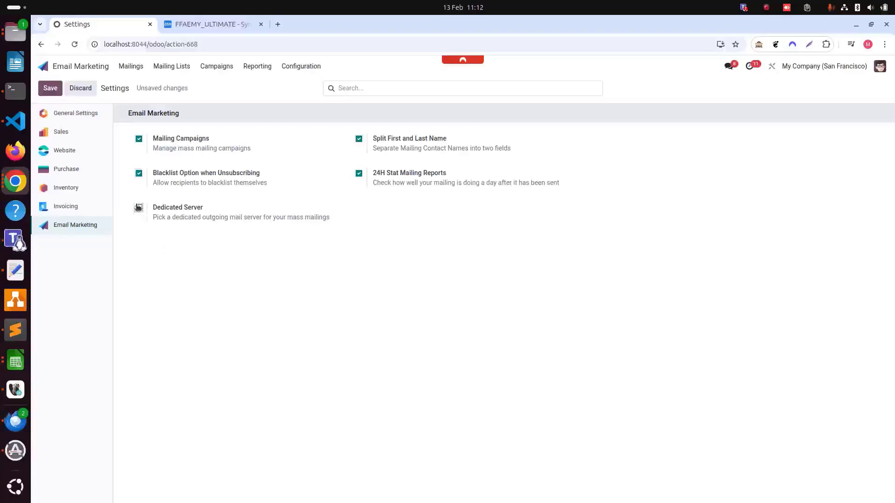
- Try the Dedicated Server option and its mail-server picker, then leave Dedicated Server unchecked
left_click(138, 207)
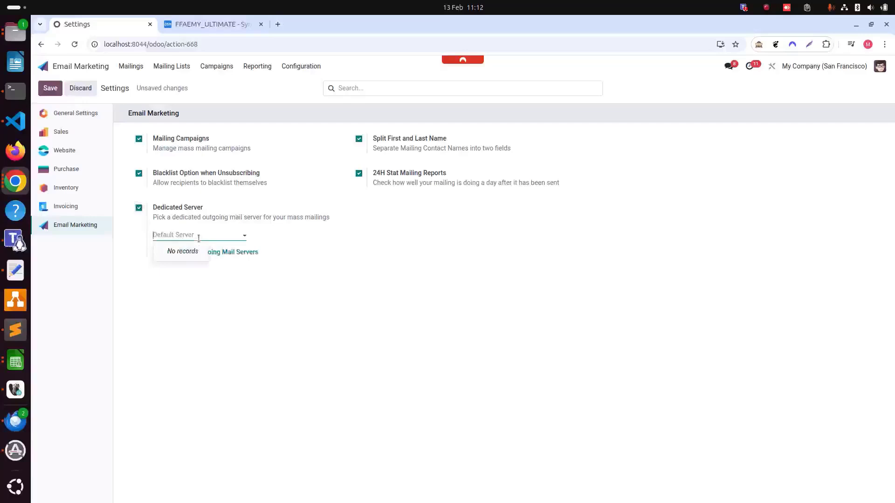
left_click(189, 240)
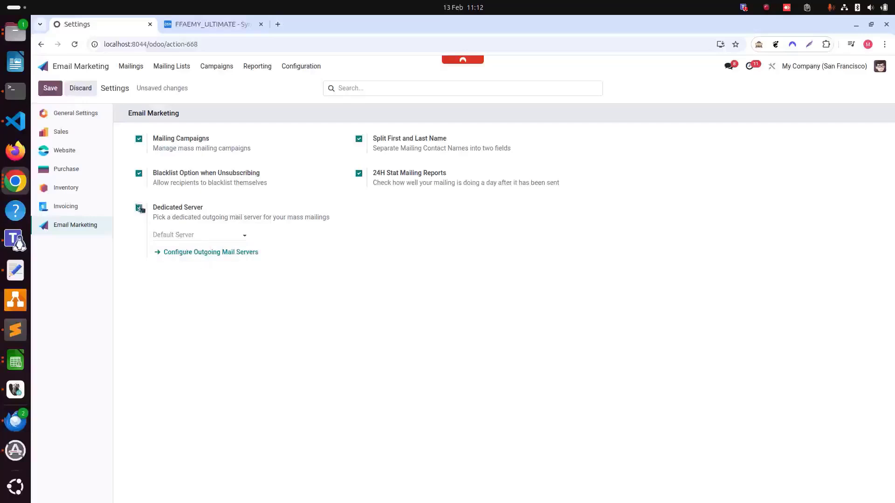
left_click(138, 209)
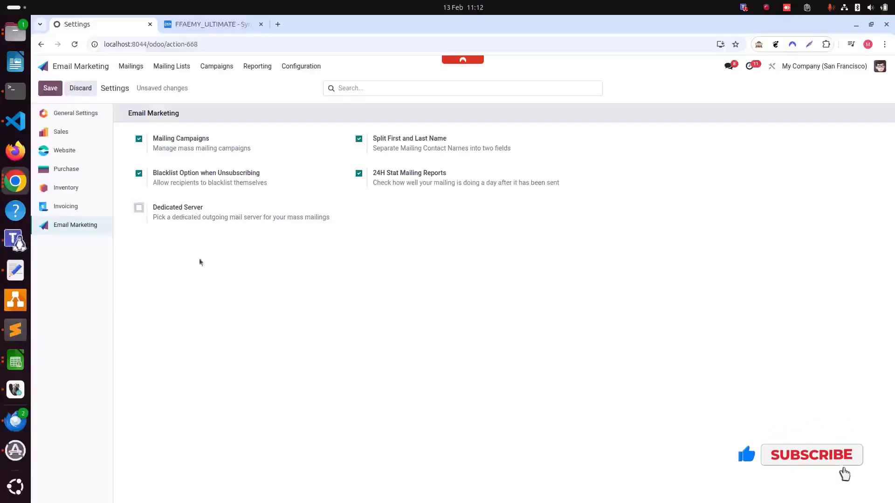
left_click(809, 455)
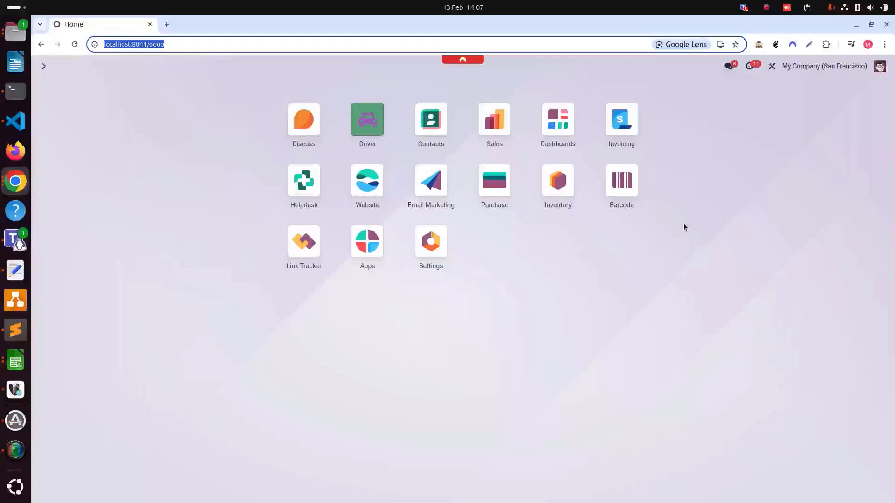
mouse_move(567, 242)
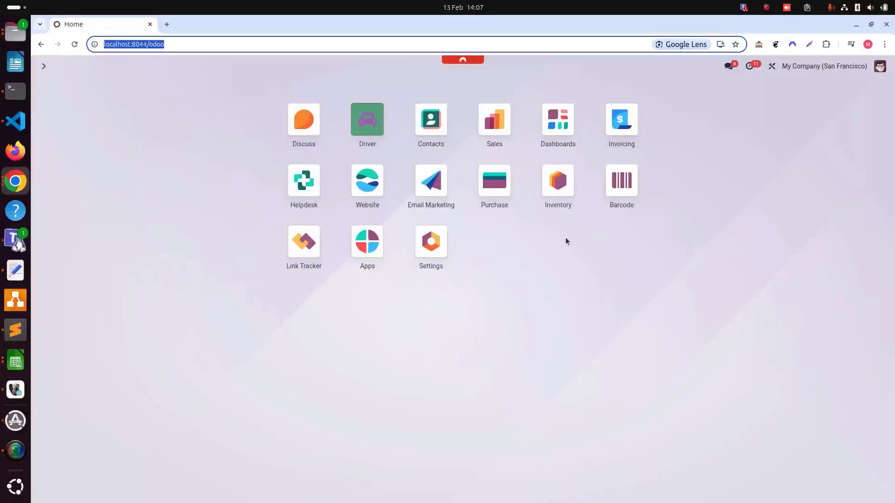
mouse_move(546, 243)
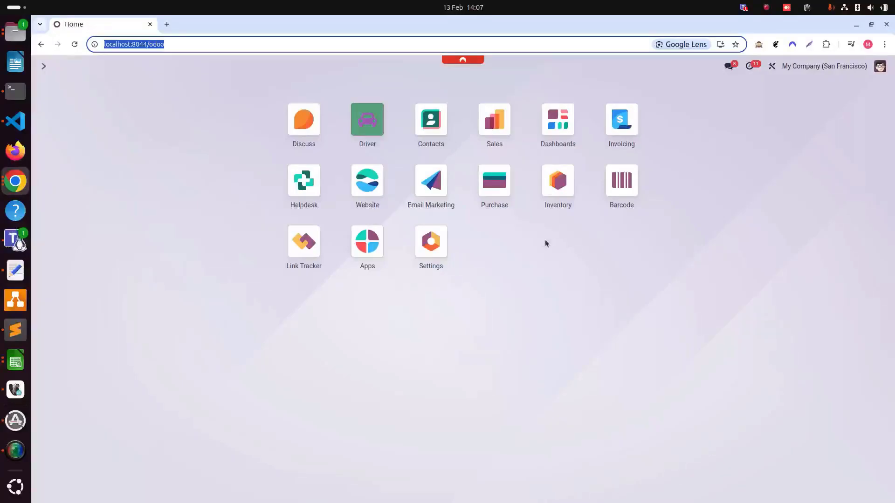
- Open Email Marketing and start a new blank mailing
left_click(431, 180)
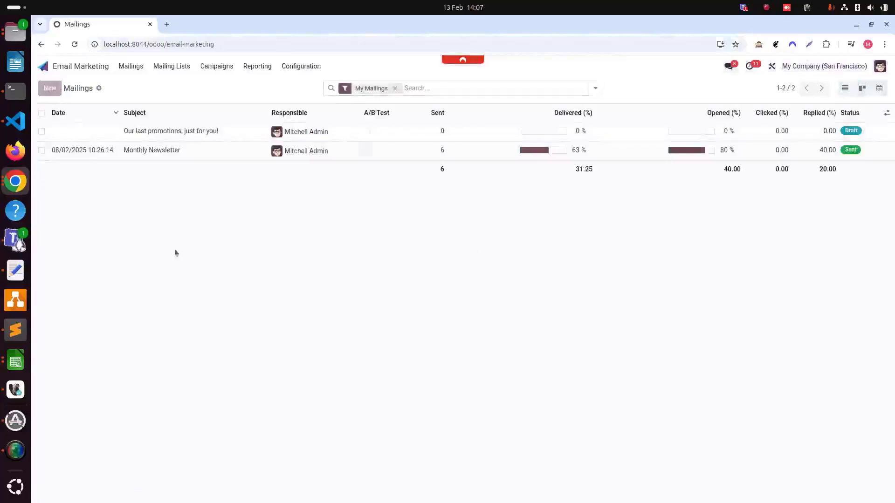
left_click(49, 87)
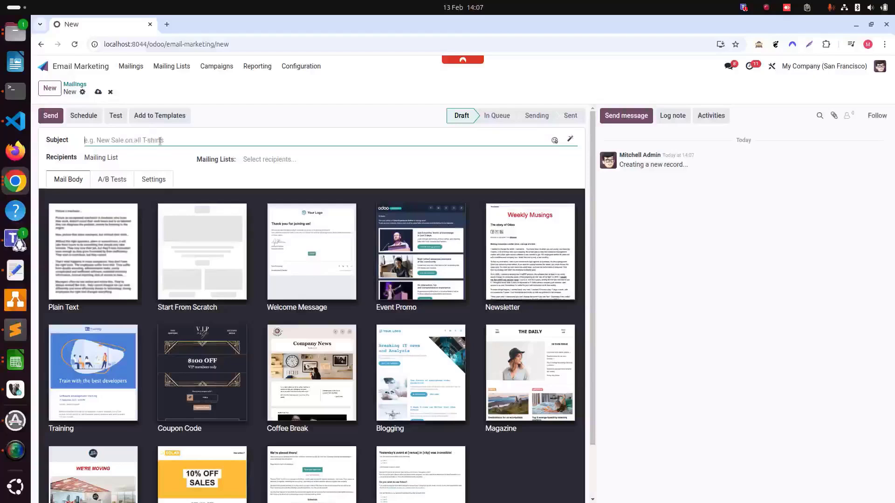
- Set the mailing subject to 'New Offer 50% Offer Hurry Up!' and move to Recipients
type("New Offer")
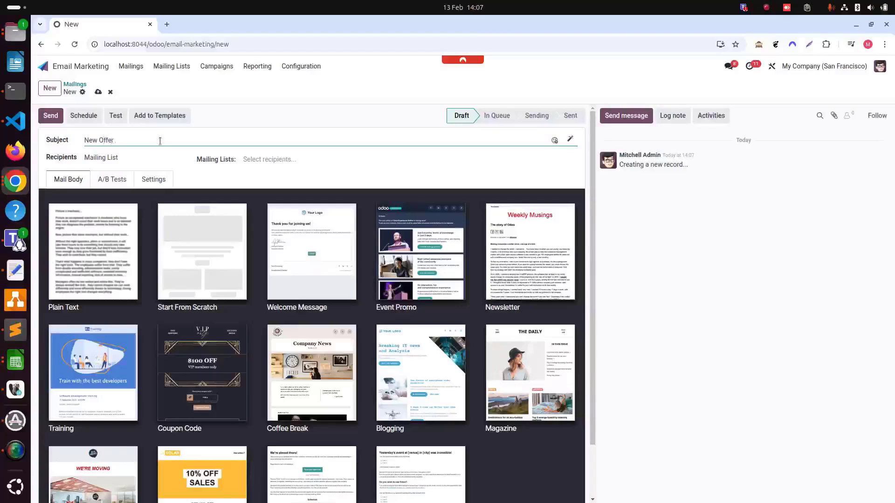
type("Details")
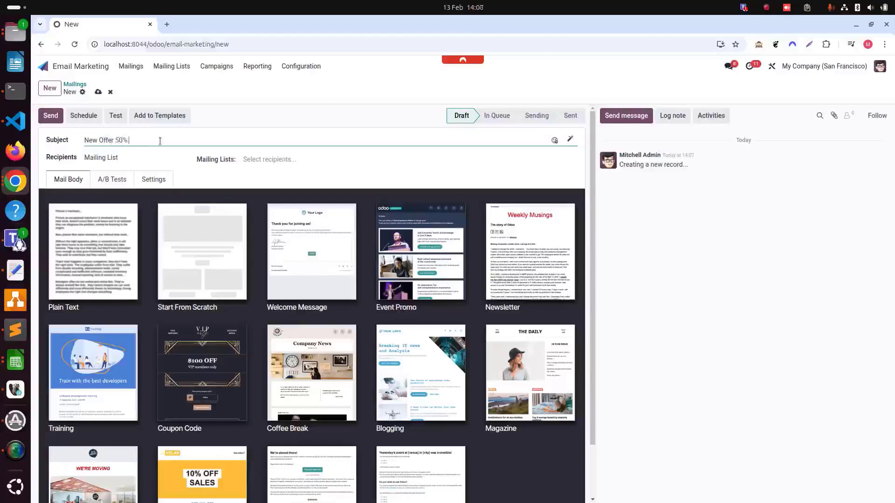
type("Offer")
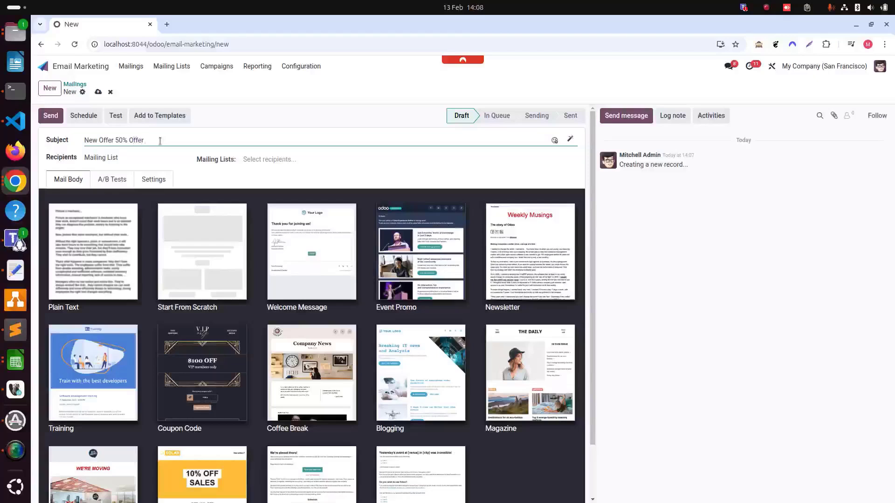
type("Hurry Up!")
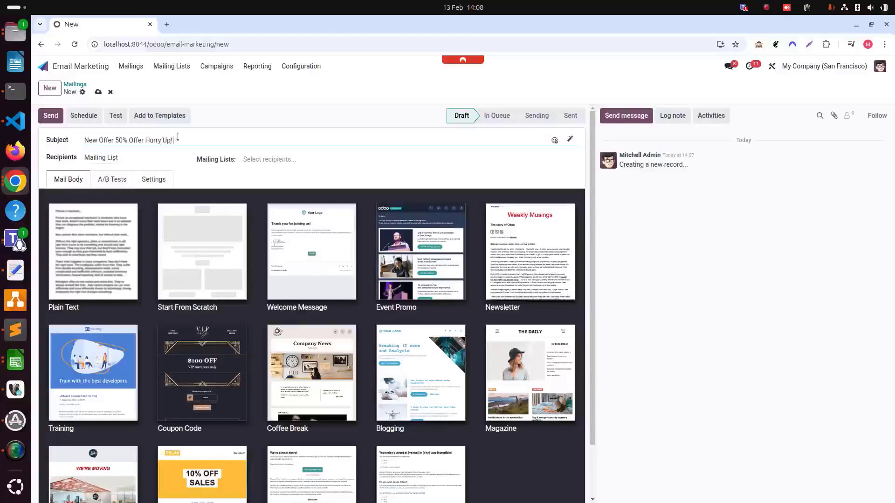
left_click(101, 157)
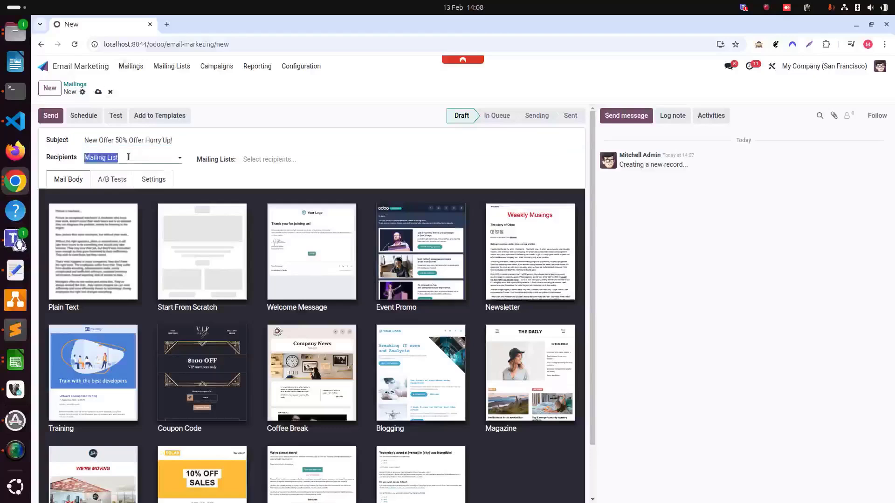
- Set Recipients to Contact (after briefly choosing Journal Entry), matching 42 records
left_click(132, 158)
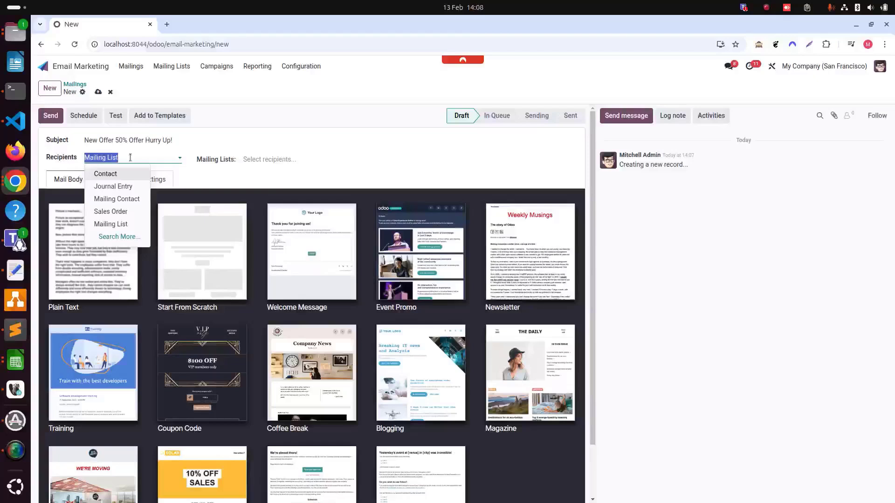
left_click(113, 186)
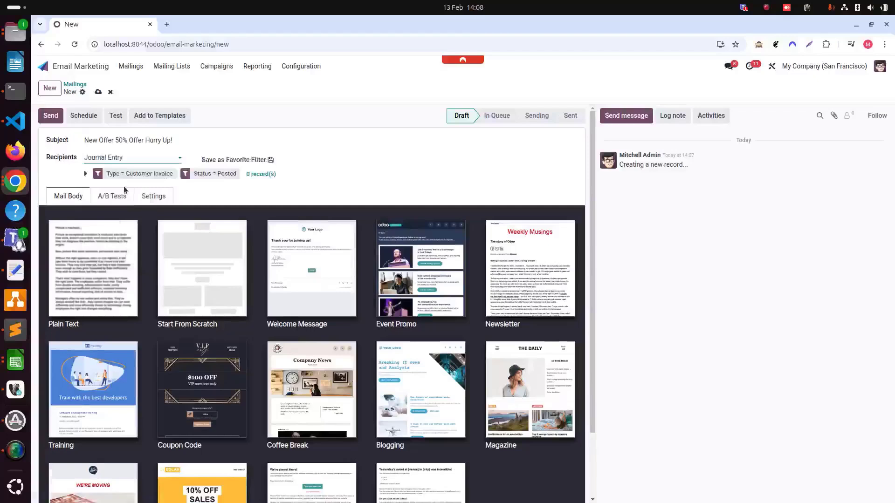
left_click(132, 157)
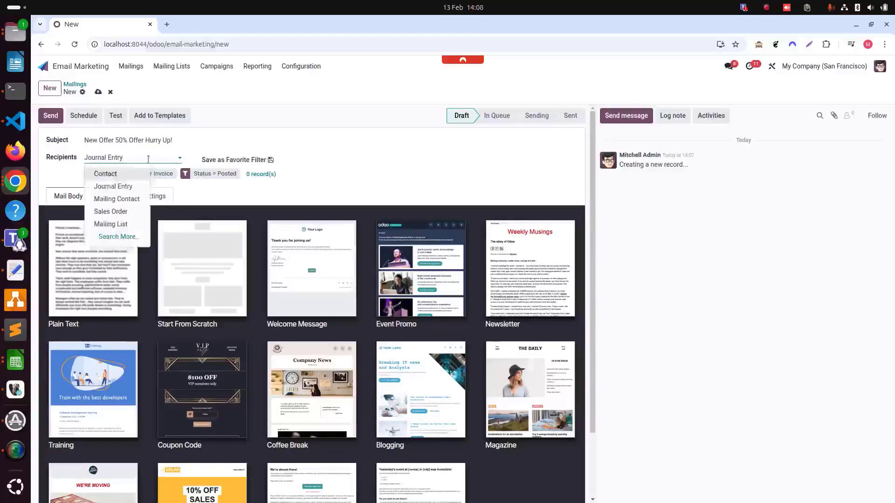
left_click(105, 174)
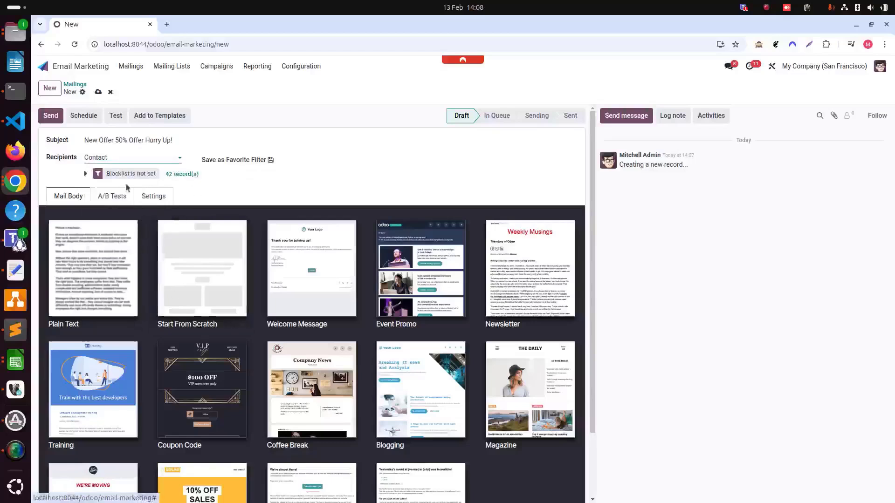
mouse_move(183, 175)
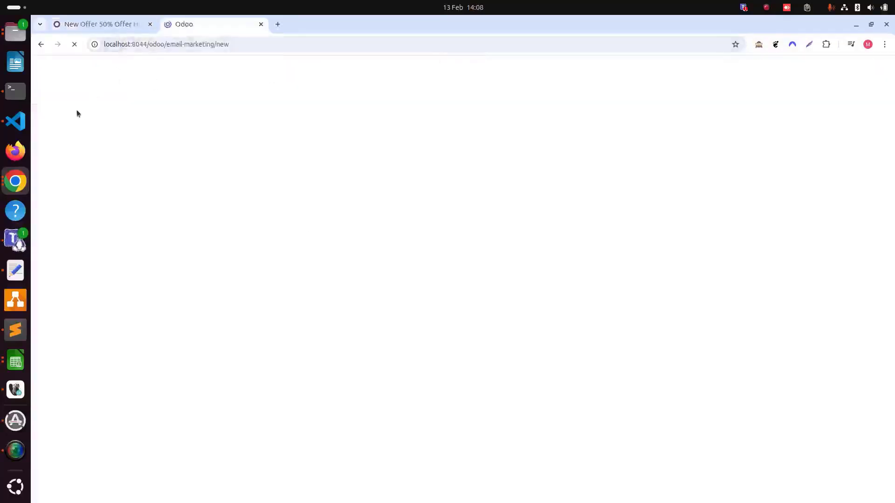
mouse_move(104, 110)
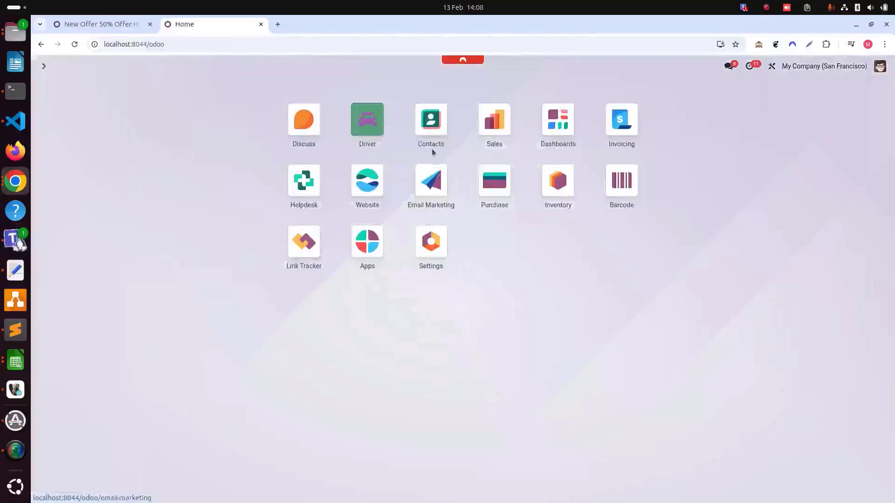
- Open the Contacts app in the second browser tab, leaving the mailing saved
left_click(430, 119)
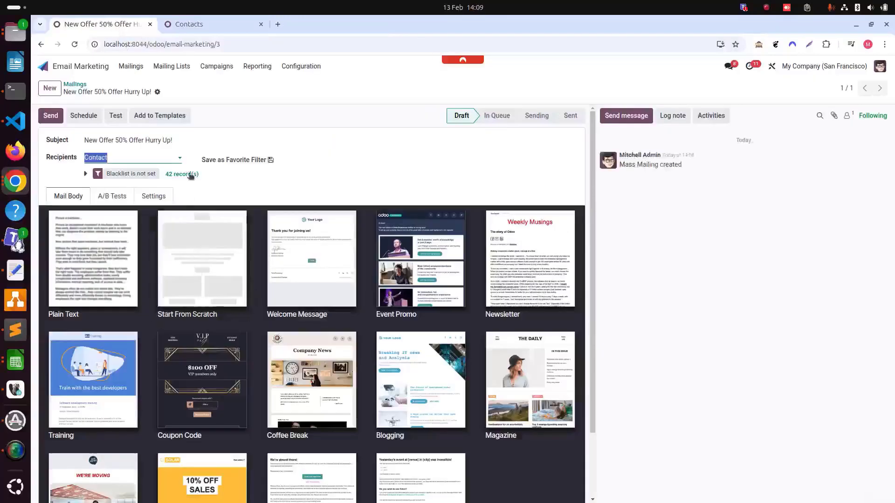
- Set Recipients to Mailing Contact and review the 7 matching contacts
left_click(133, 157)
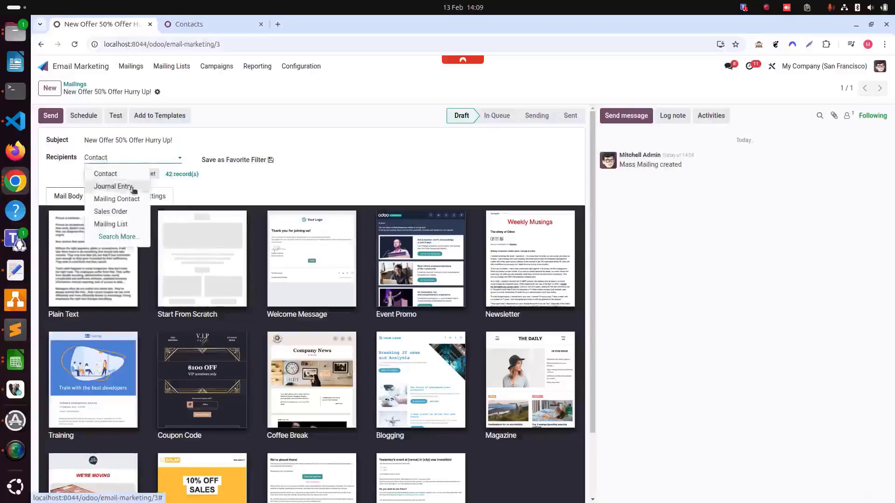
mouse_move(134, 205)
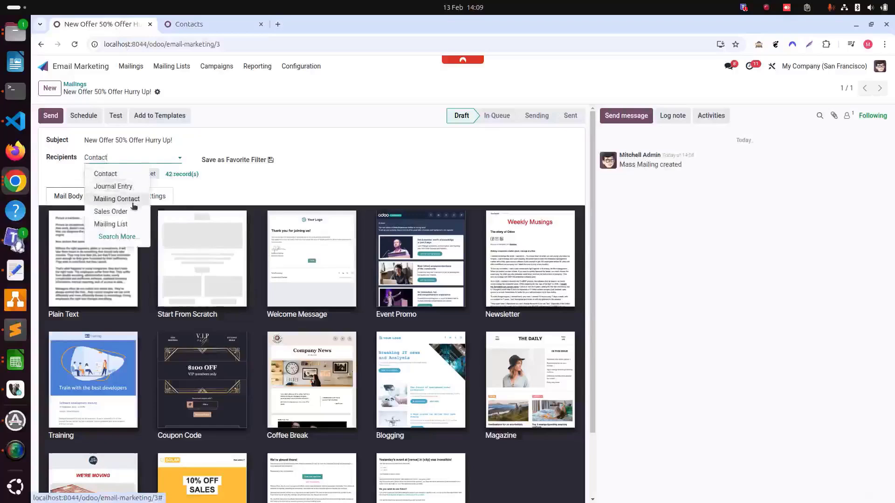
left_click(116, 199)
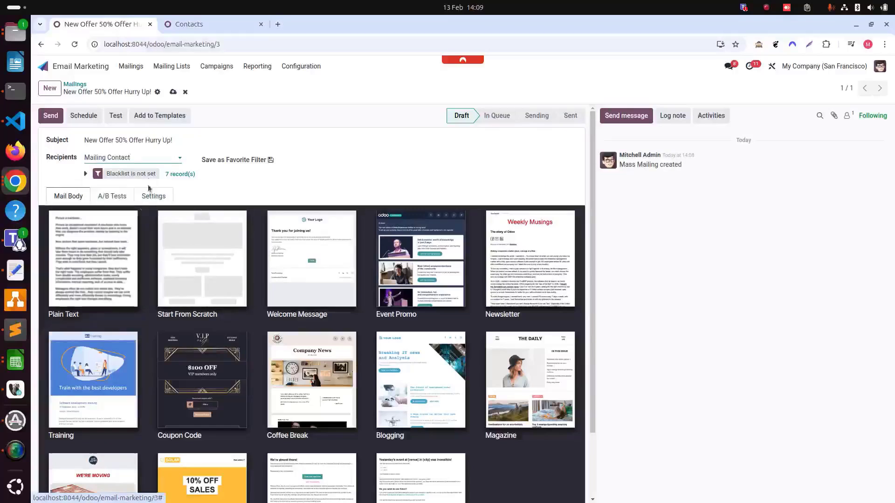
mouse_move(181, 176)
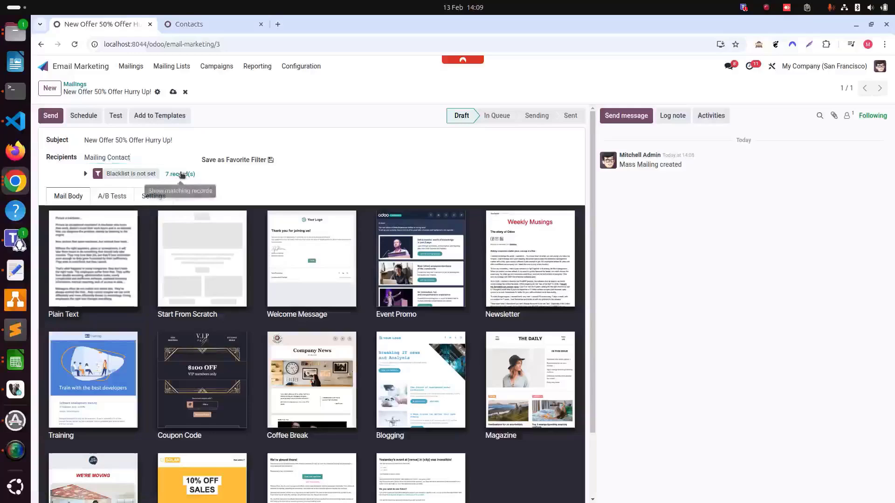
left_click(180, 174)
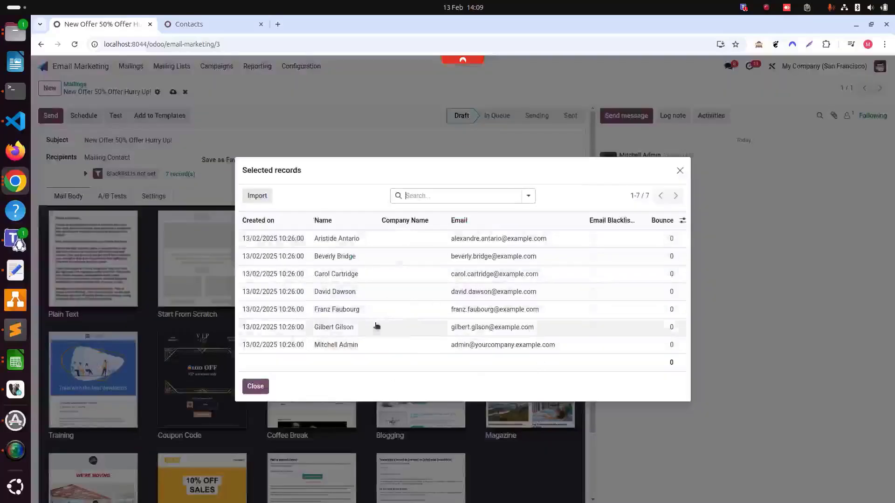
left_click(254, 386)
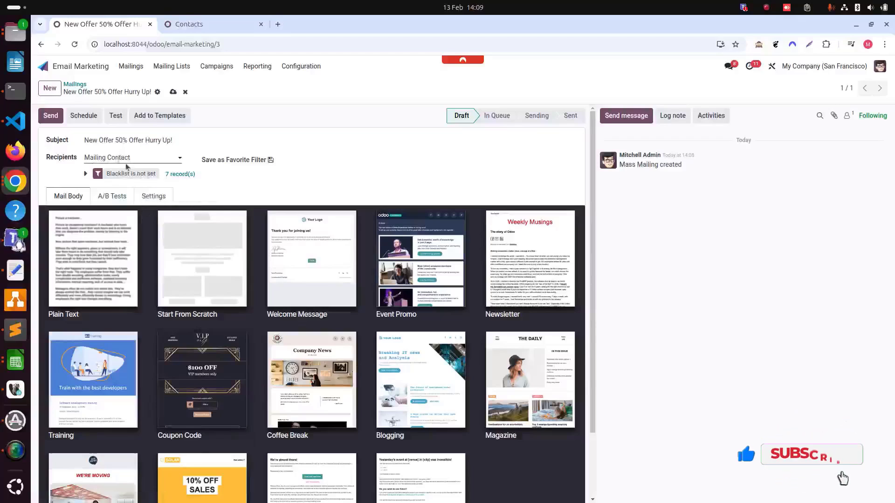
- Try Sales Order as recipients, then settle on Mailing List
left_click(132, 157)
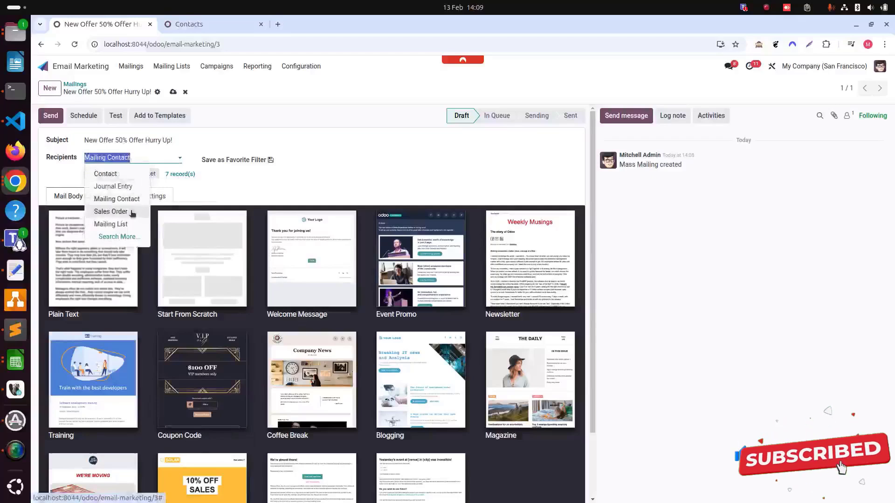
left_click(110, 212)
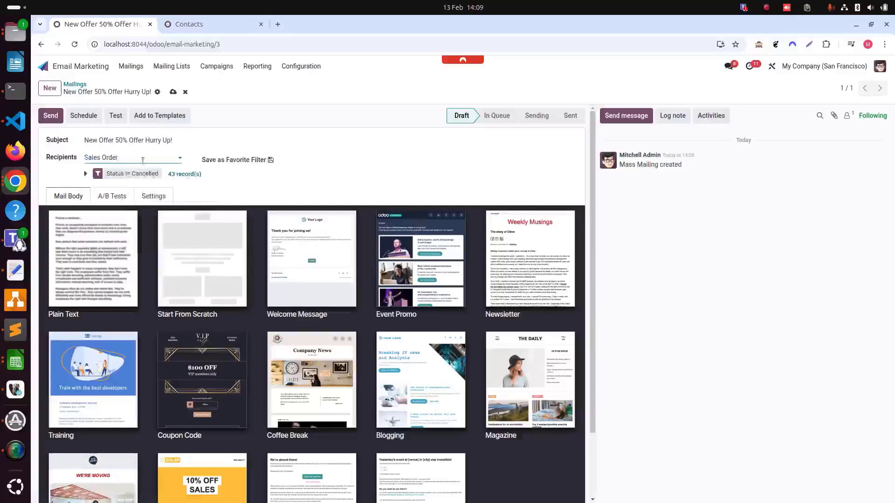
left_click(132, 158)
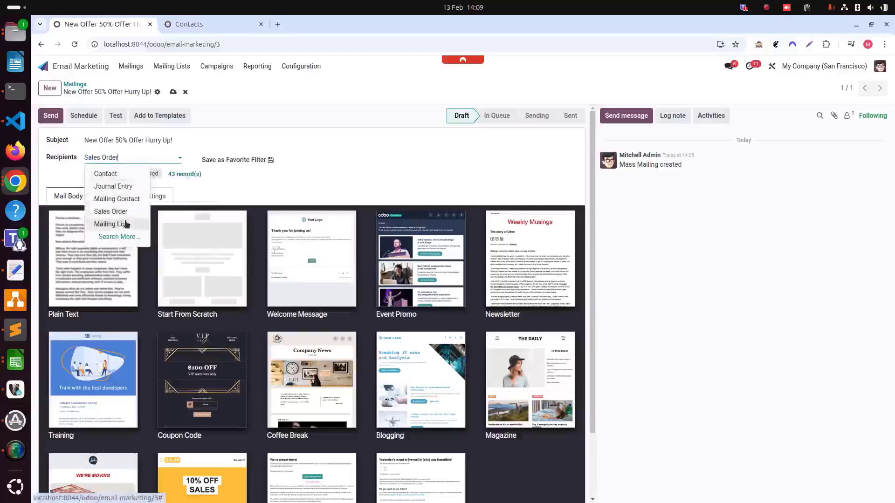
left_click(108, 223)
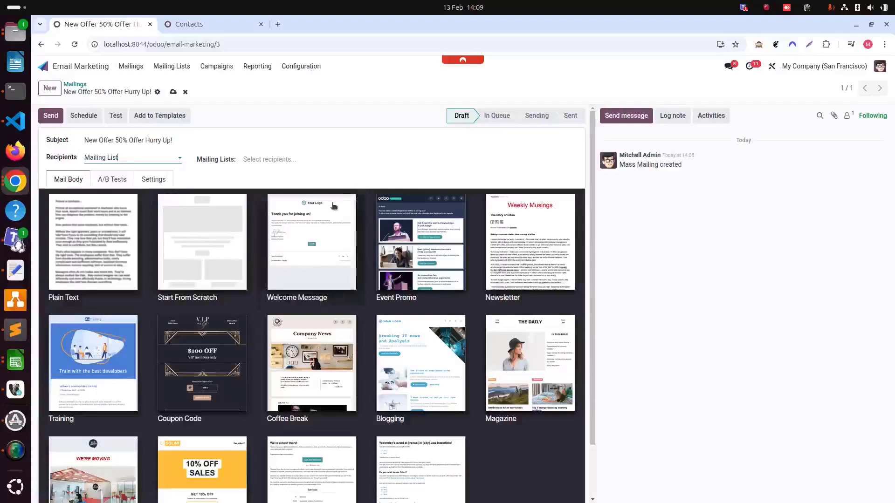
- Choose the Newsletter list (8 contacts) as recipients and review its contact list
left_click(288, 159)
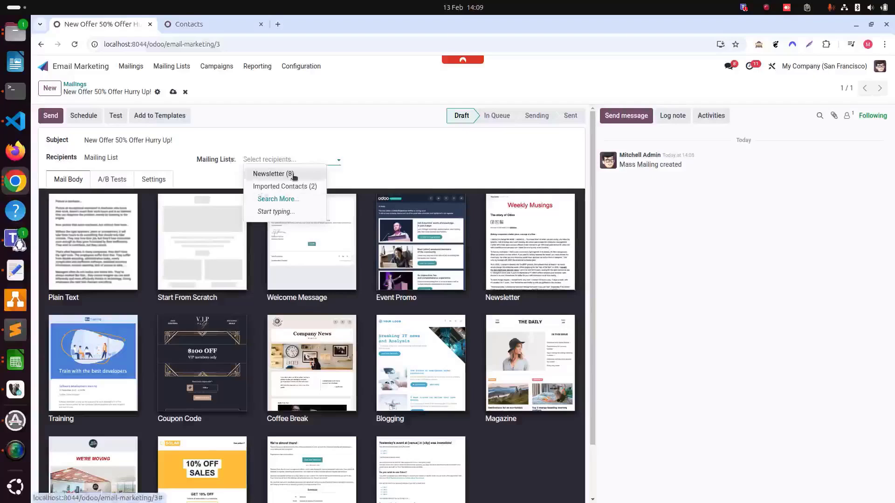
left_click(272, 173)
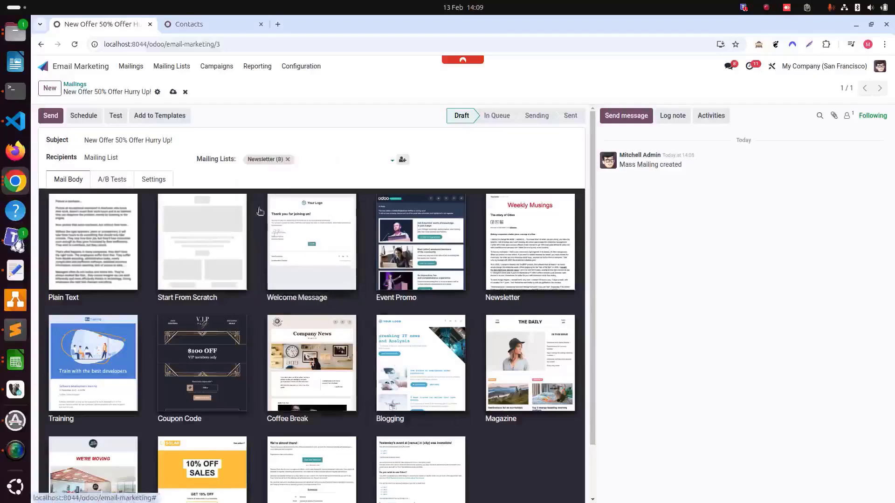
left_click(319, 159)
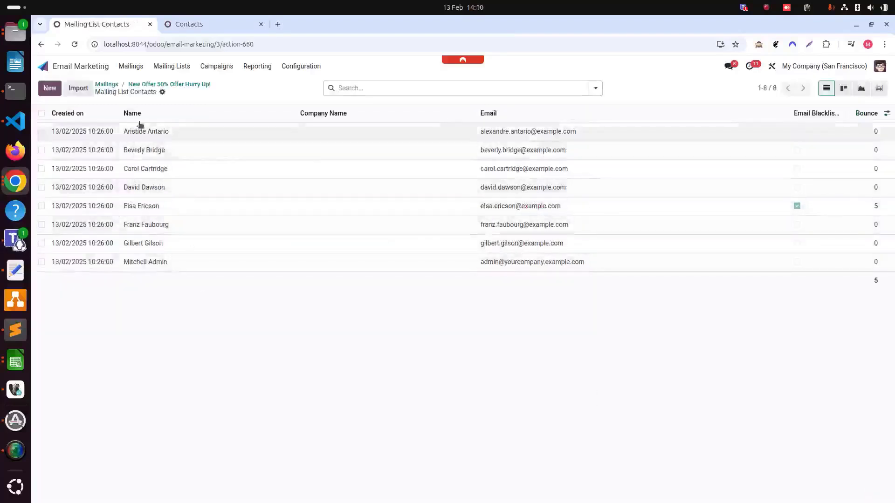
left_click(170, 84)
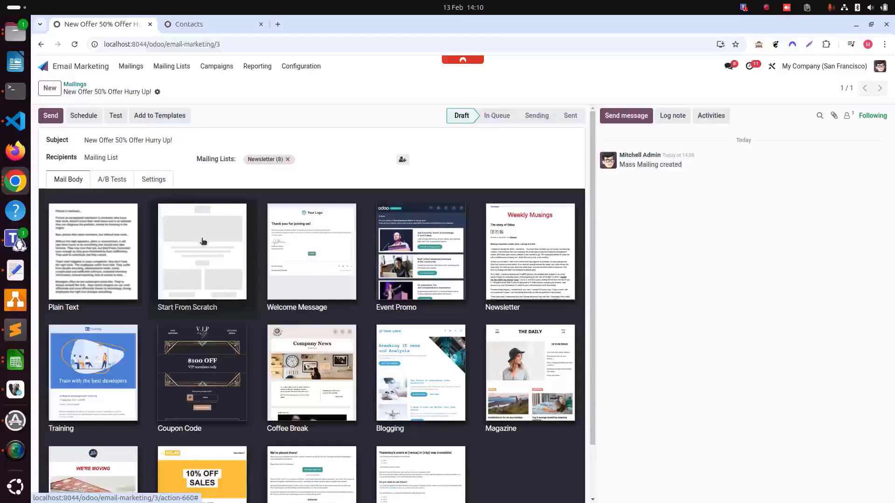
mouse_move(279, 313)
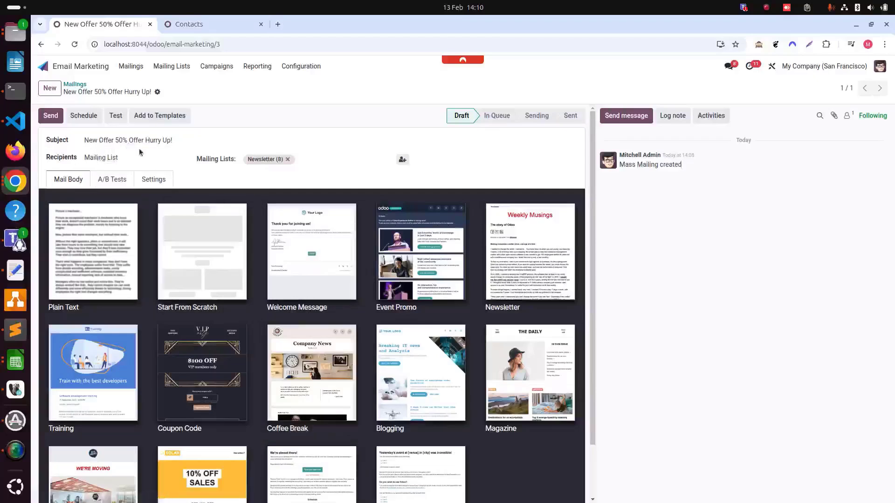
mouse_move(219, 364)
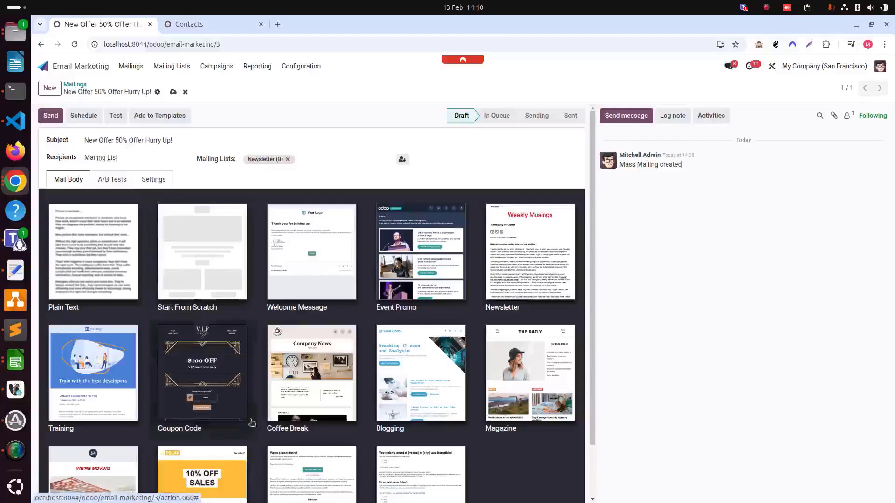
- Pick the VIP Coupon Code template for the mailing body
left_click(201, 373)
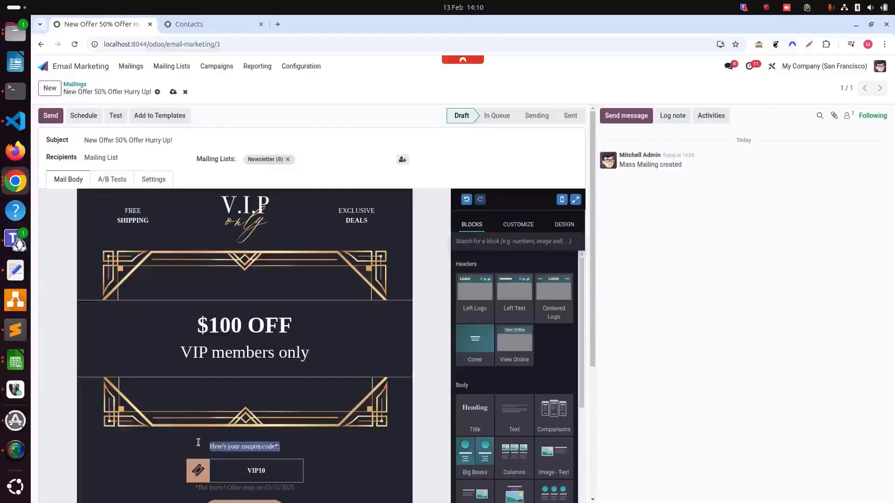
- Browse the Blocks, Customize and Design options, then select the promo code block
left_click(244, 446)
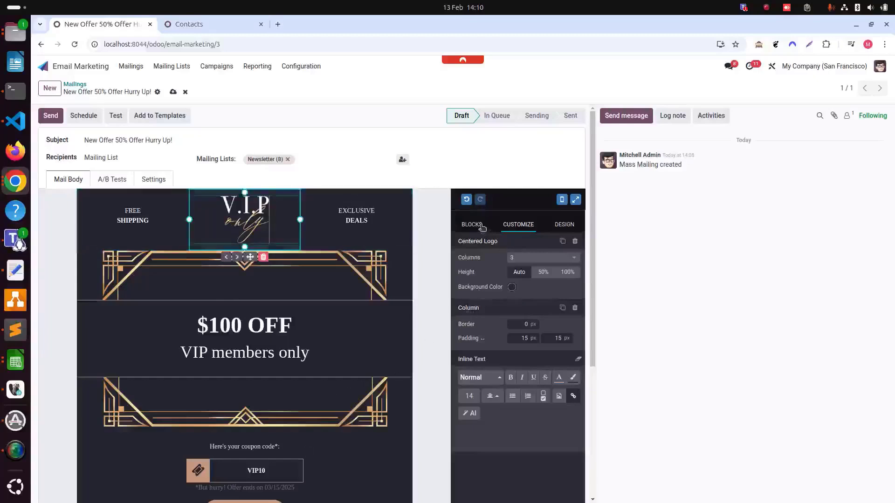
left_click(472, 224)
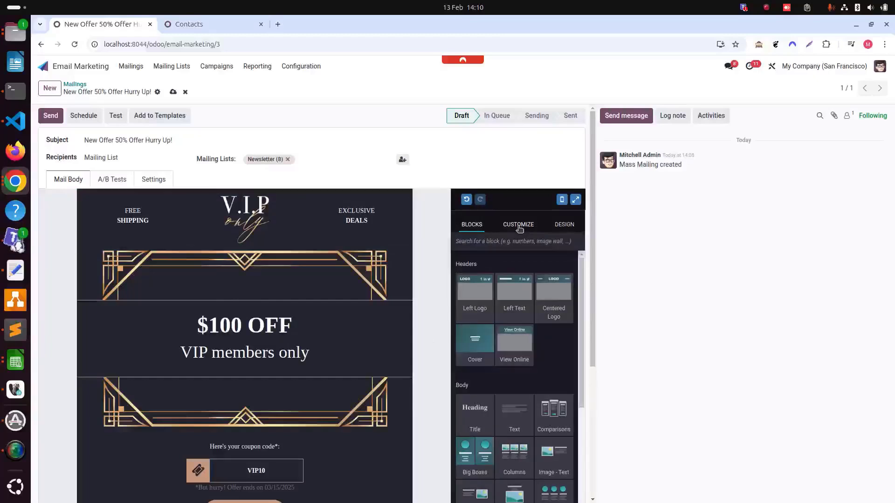
left_click(518, 225)
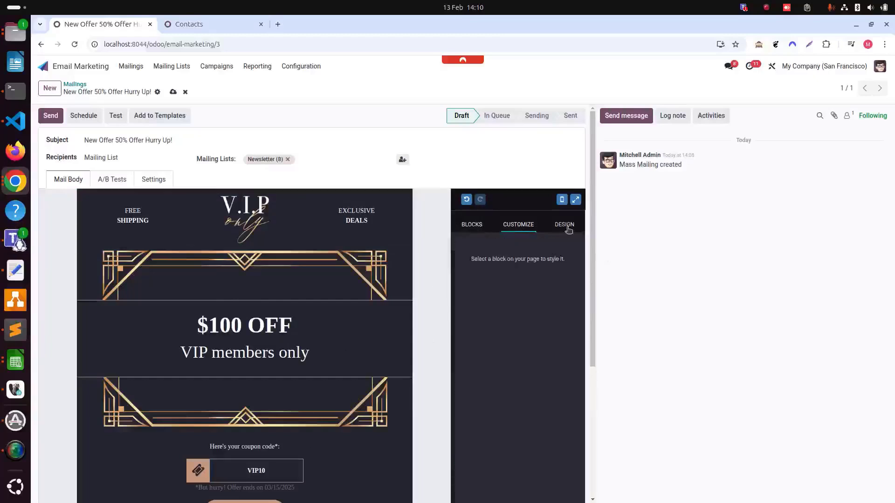
left_click(564, 225)
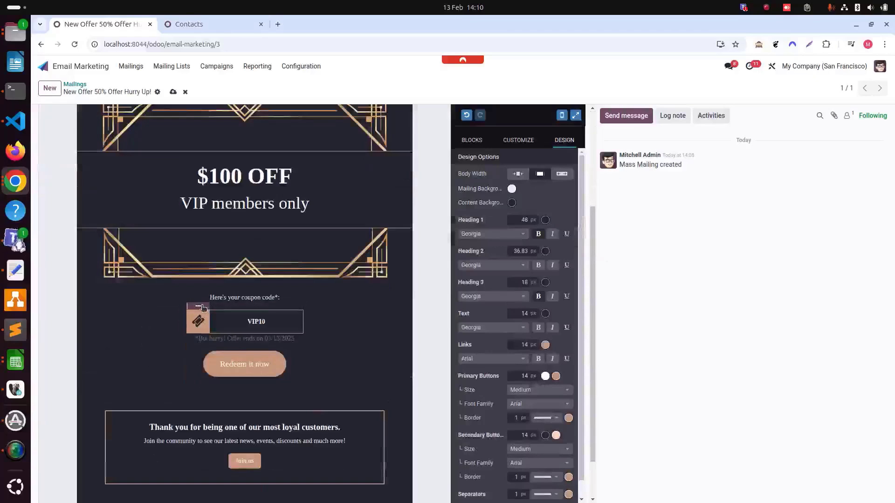
left_click(255, 322)
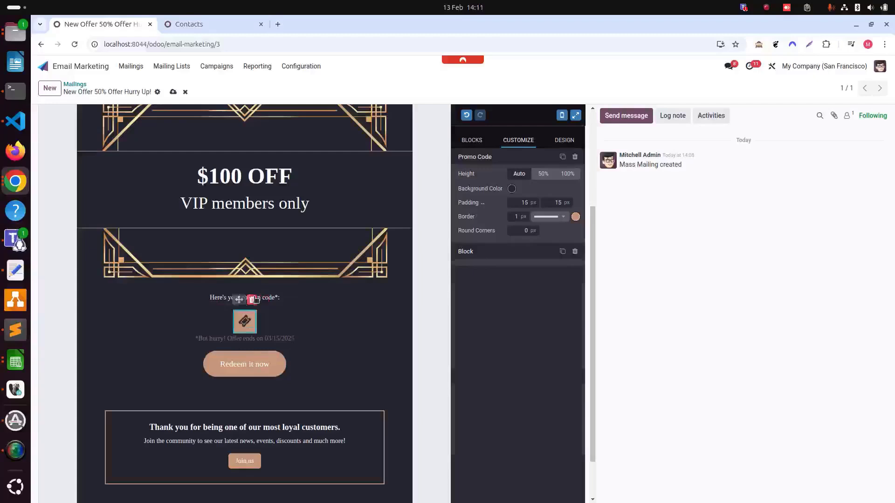
- Remove the promo code box and change the headline to '£50 %OFF'
left_click(244, 363)
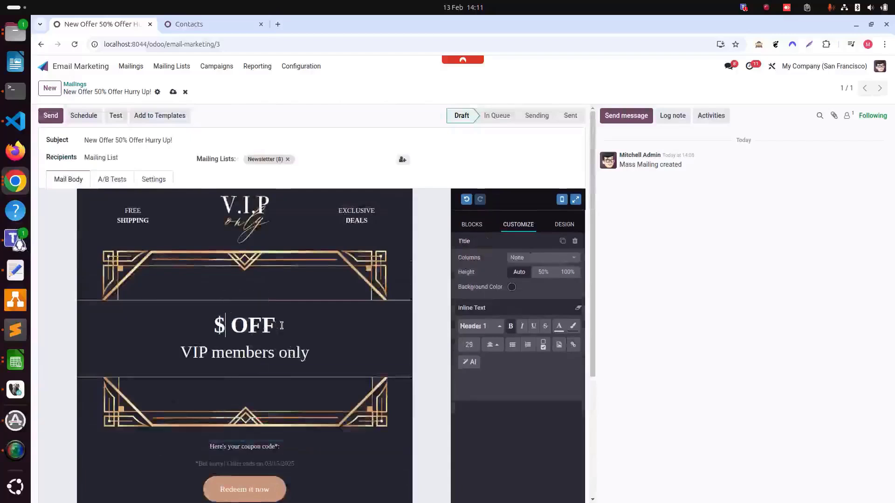
key("Backspace")
type("£5")
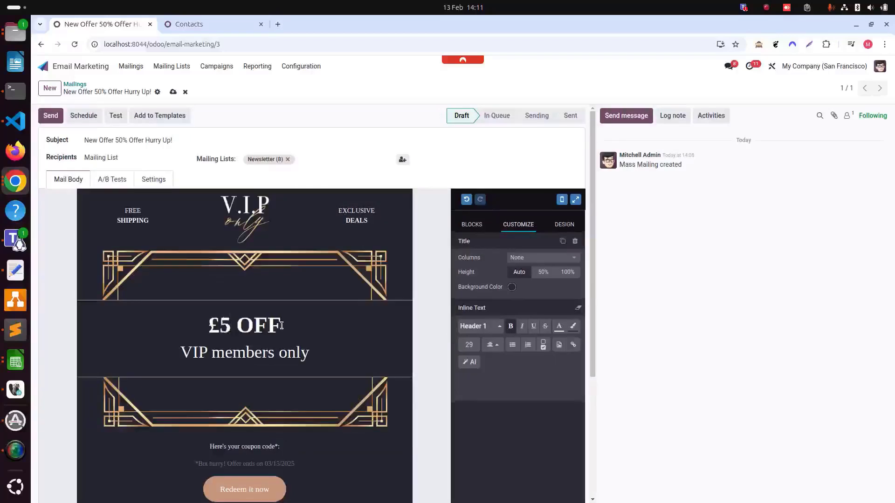
type("0")
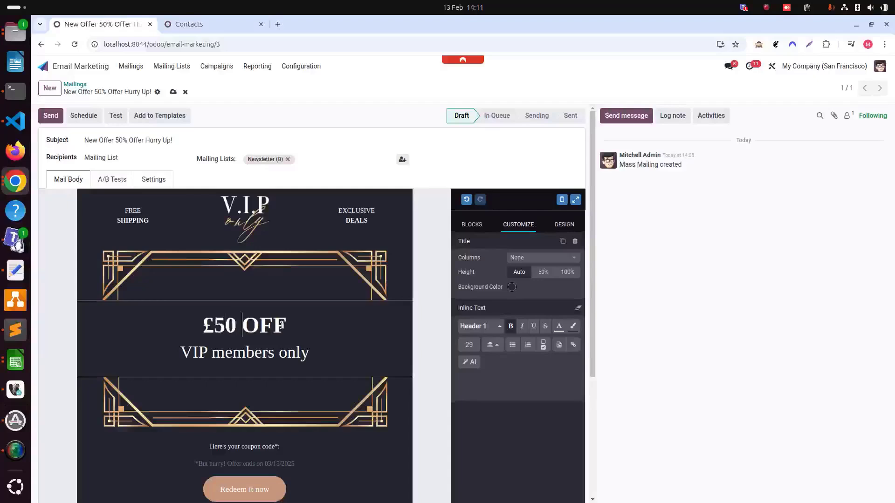
type("%")
left_click(245, 353)
type("All")
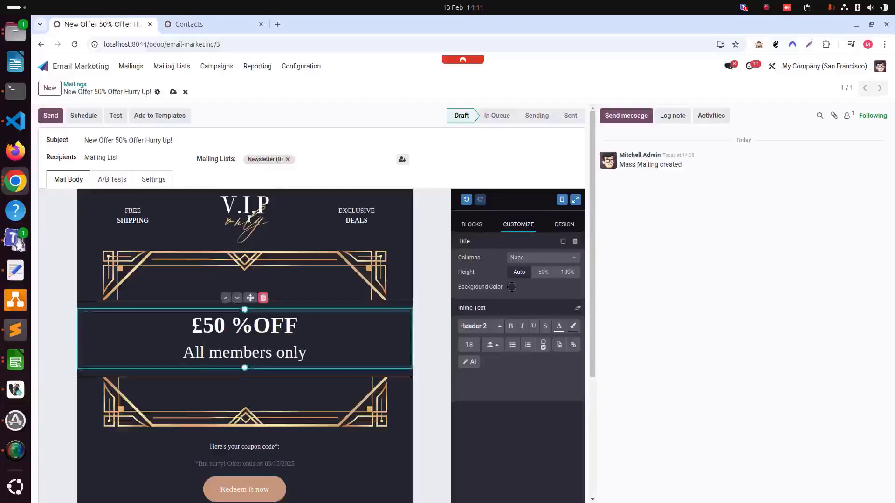
left_click(245, 216)
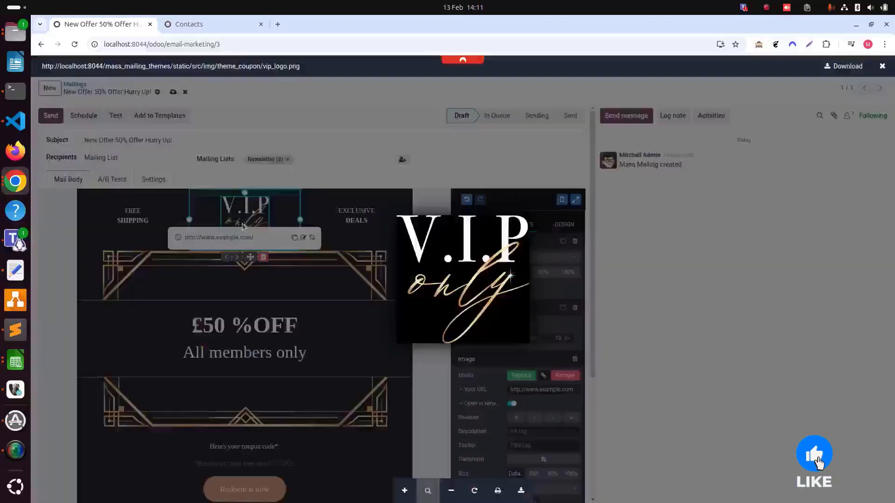
mouse_move(388, 290)
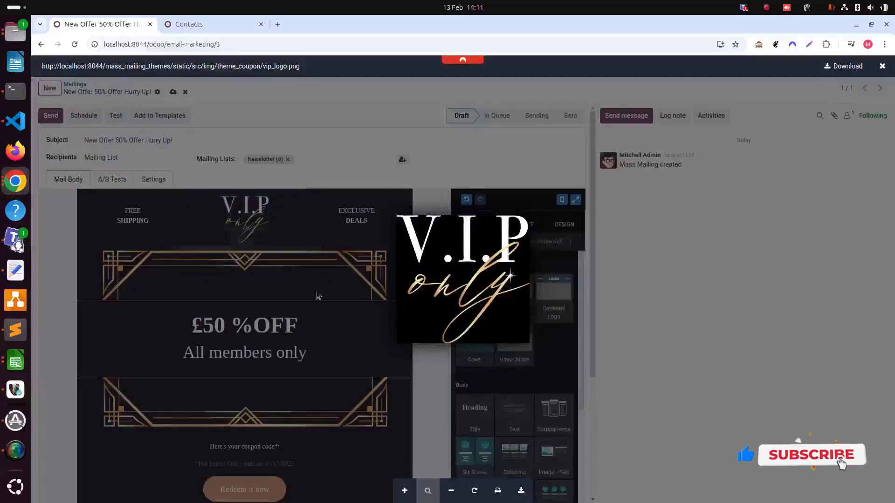
left_click(244, 214)
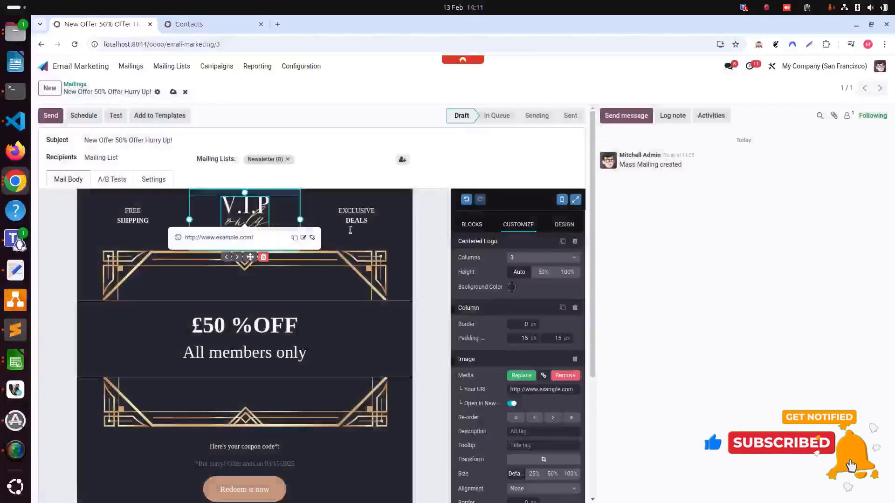
left_click(356, 216)
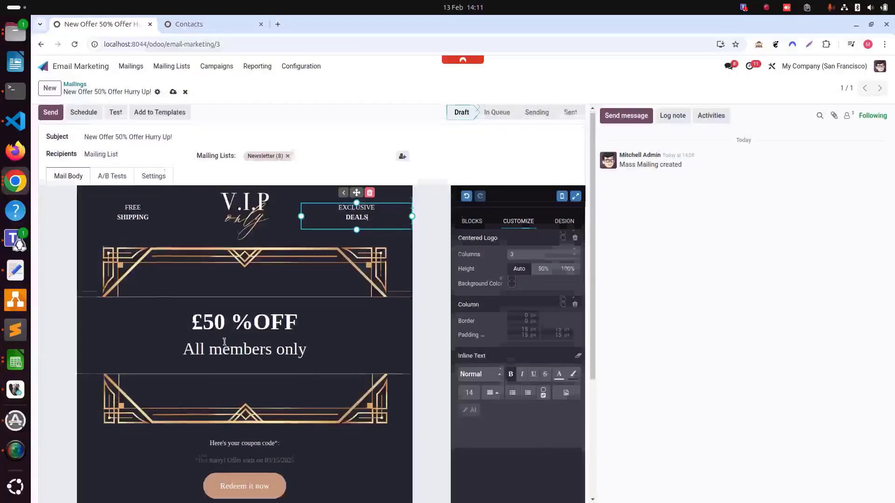
scroll("down", 3)
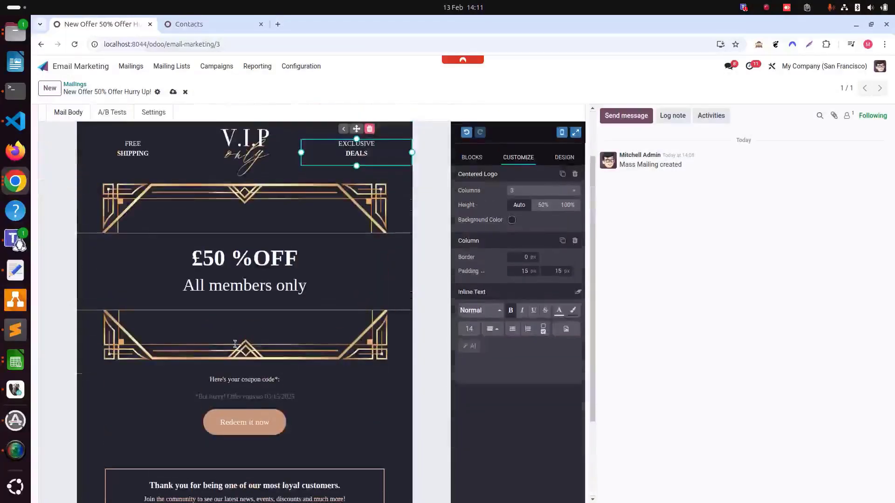
left_click(244, 271)
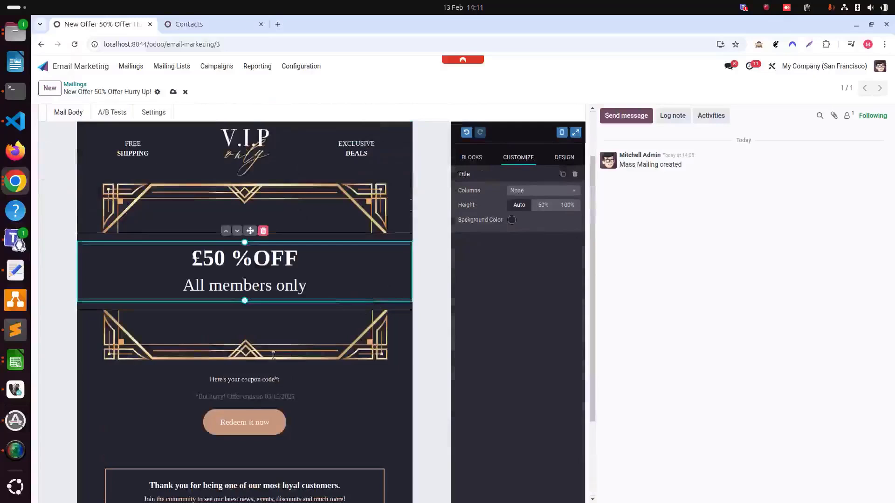
left_click(244, 343)
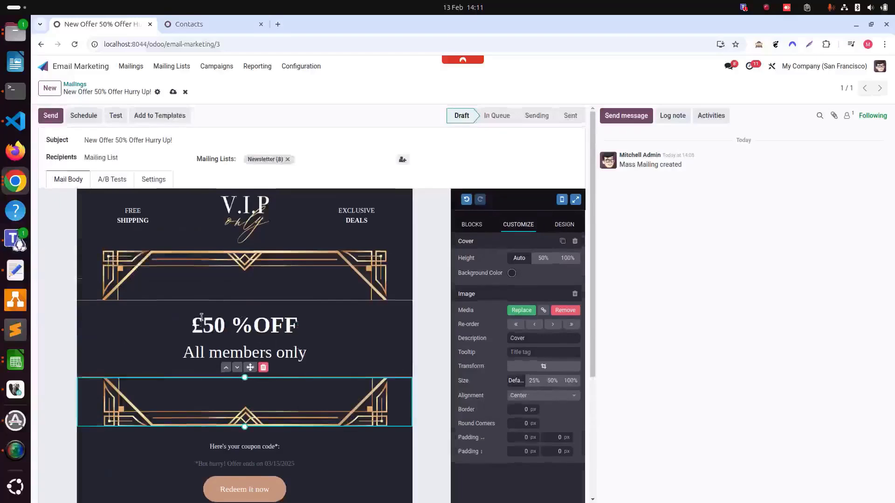
mouse_move(270, 372)
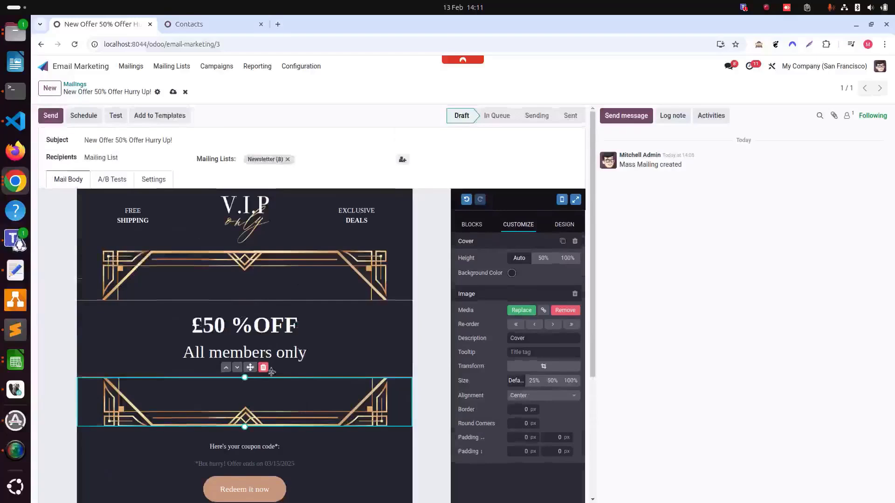
left_click(470, 223)
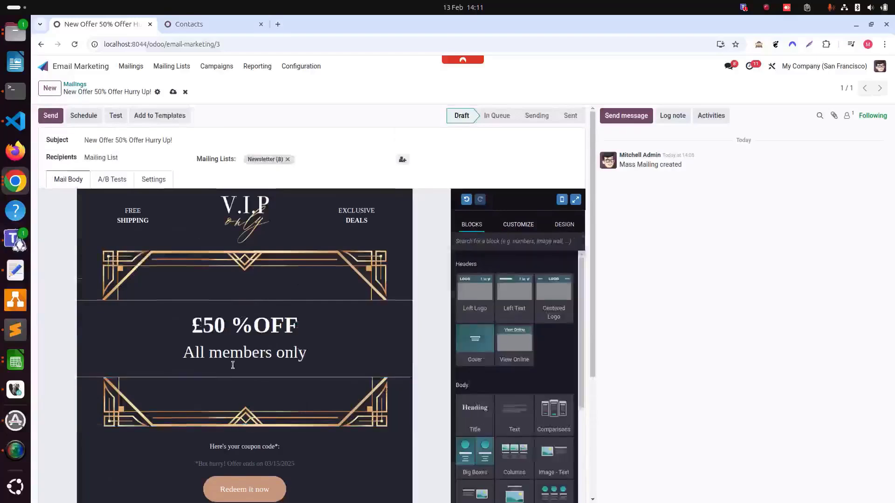
scroll("down", 3)
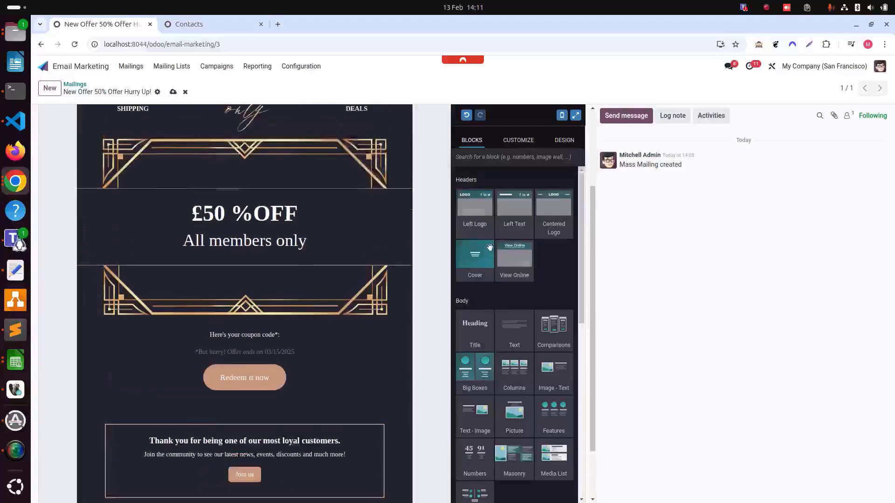
left_click_drag(474, 205, 102, 234)
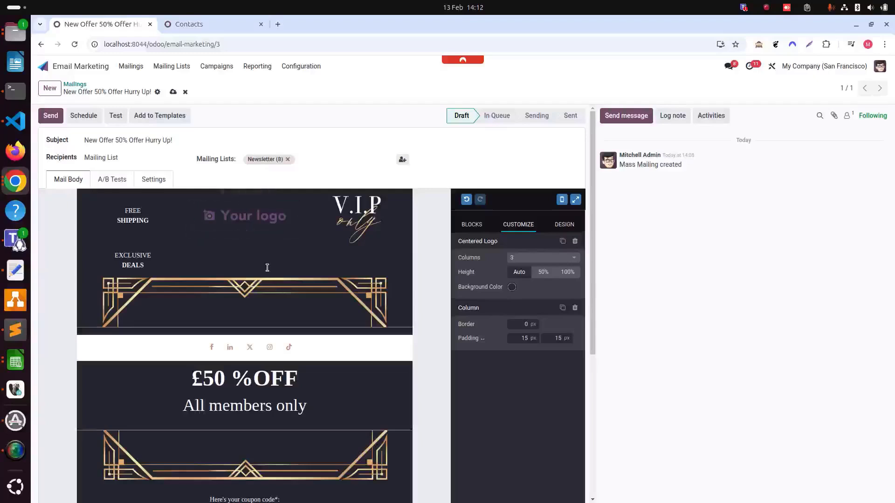
left_click(244, 216)
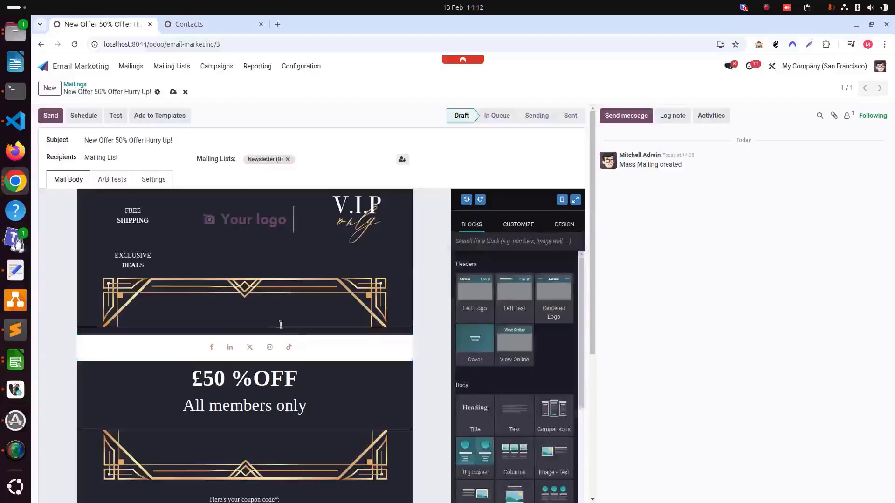
left_click(244, 234)
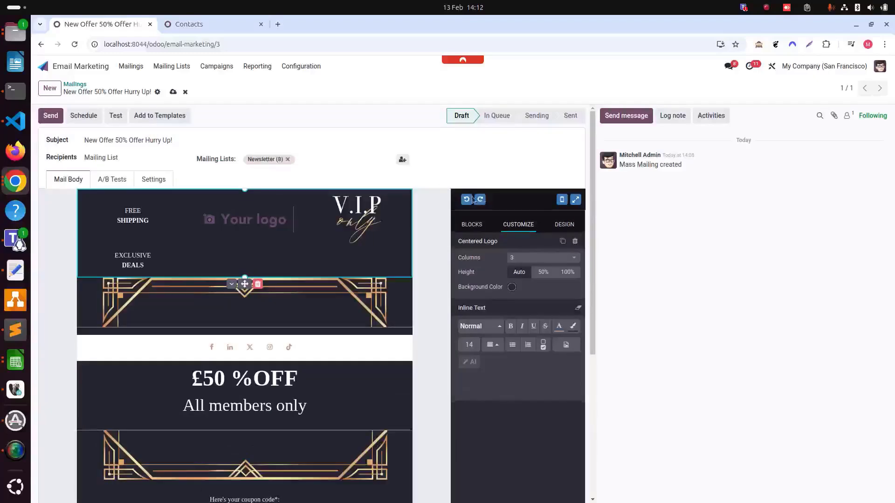
left_click(471, 223)
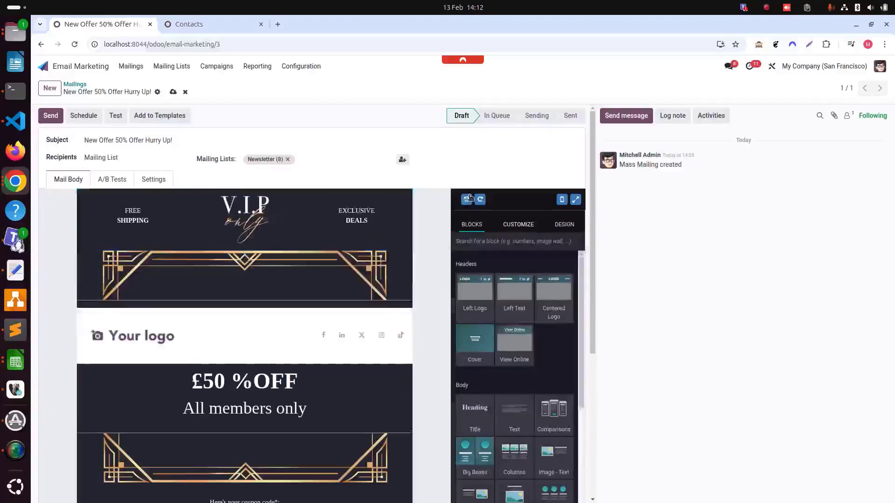
left_click(244, 219)
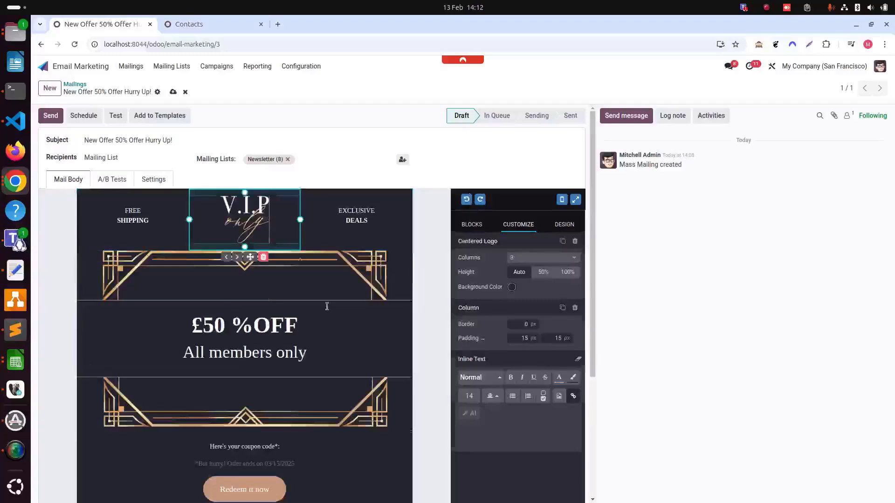
left_click(471, 224)
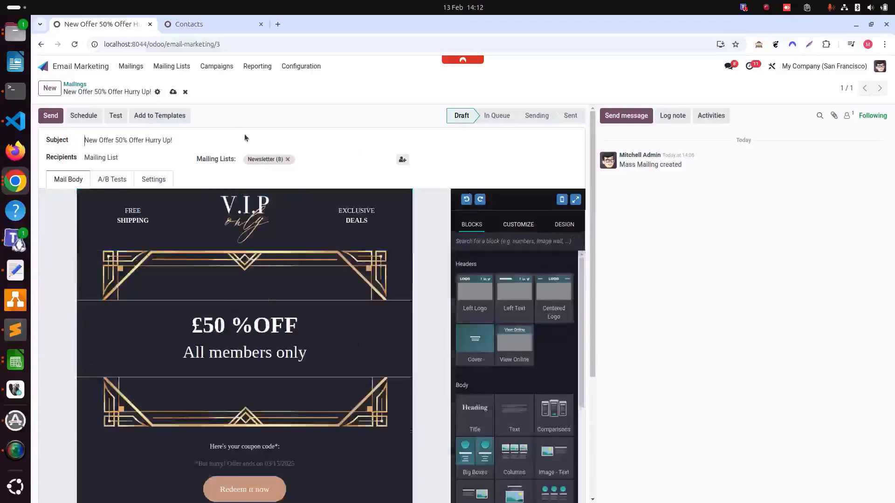
mouse_move(327, 380)
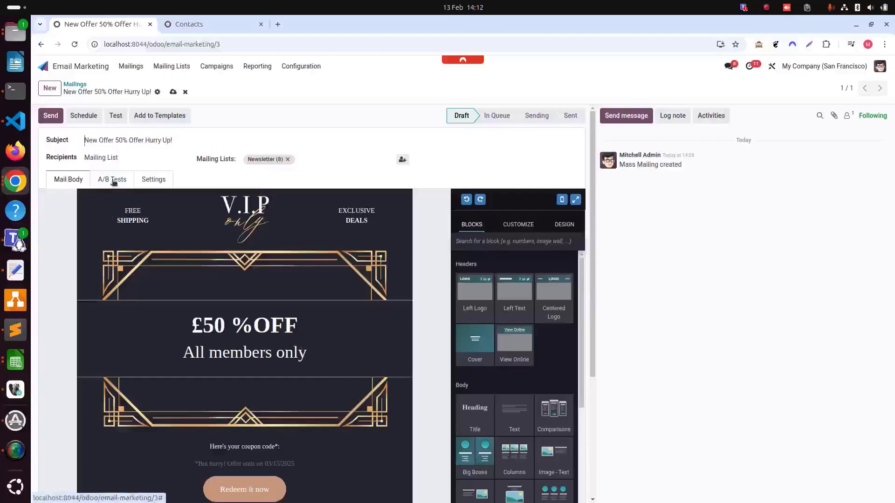
- Enable A/B testing with a 10% sample and a winner criterion, then turn it off again
left_click(112, 180)
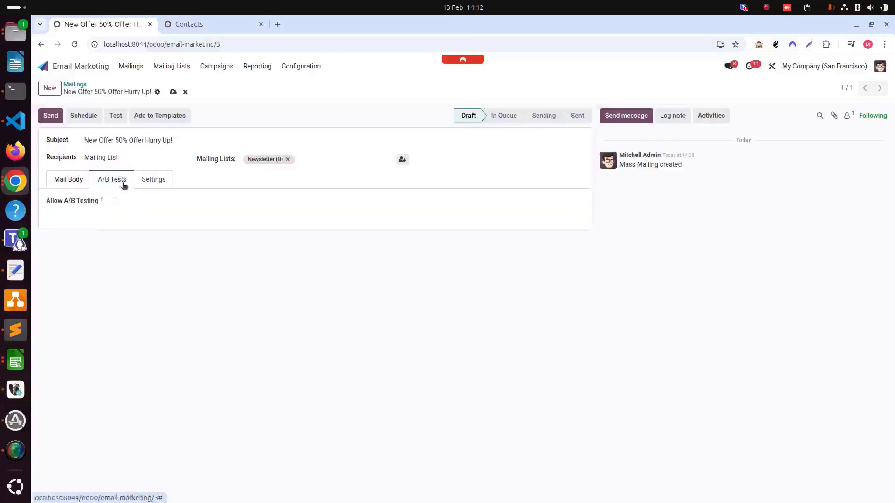
mouse_move(110, 207)
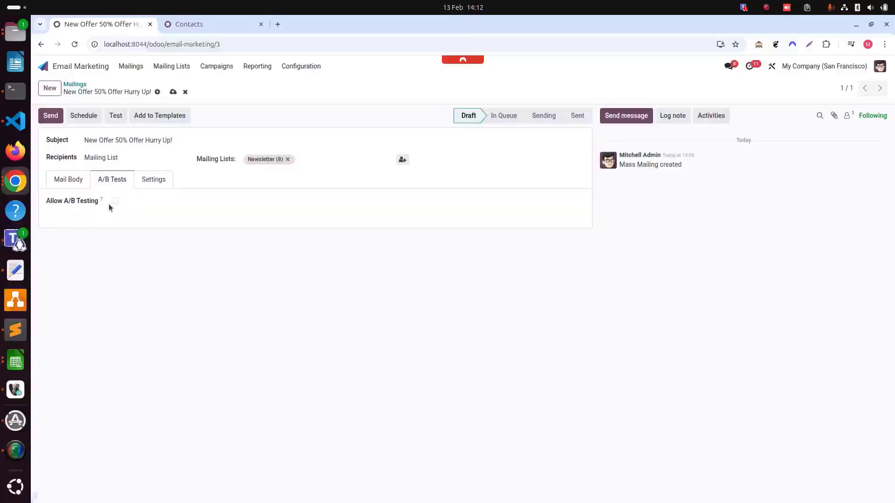
left_click(115, 201)
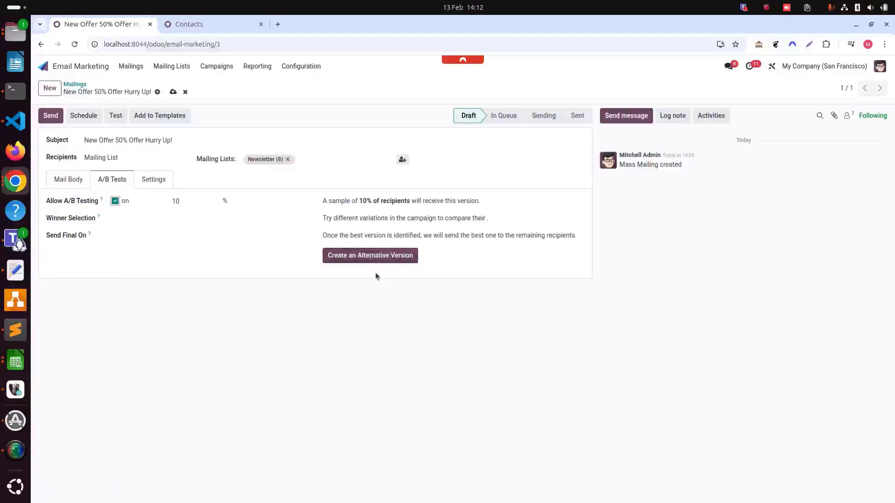
mouse_move(119, 271)
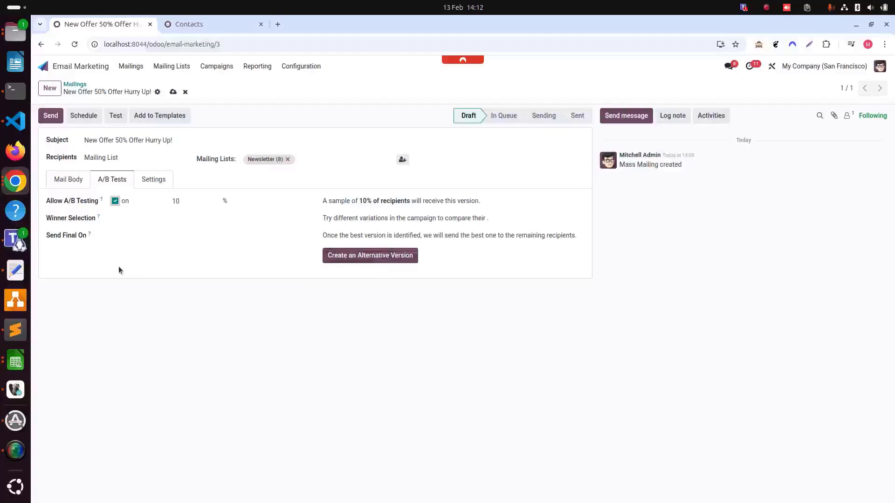
left_click(175, 202)
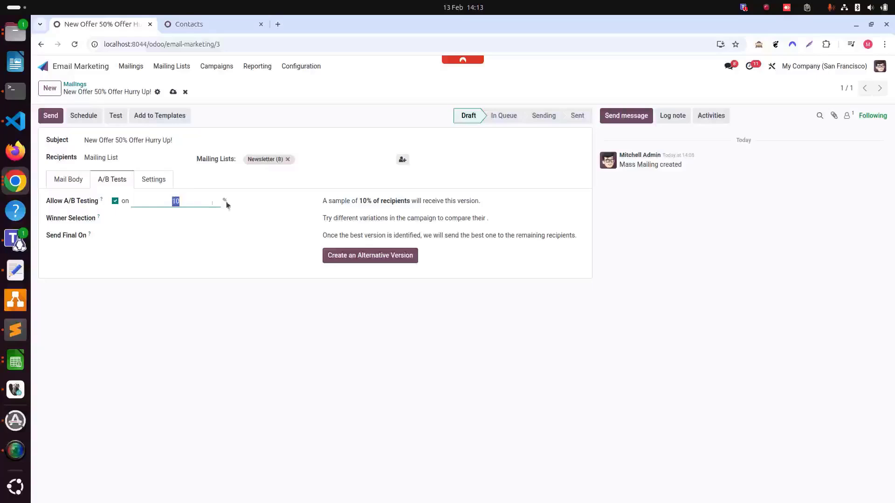
left_click(208, 218)
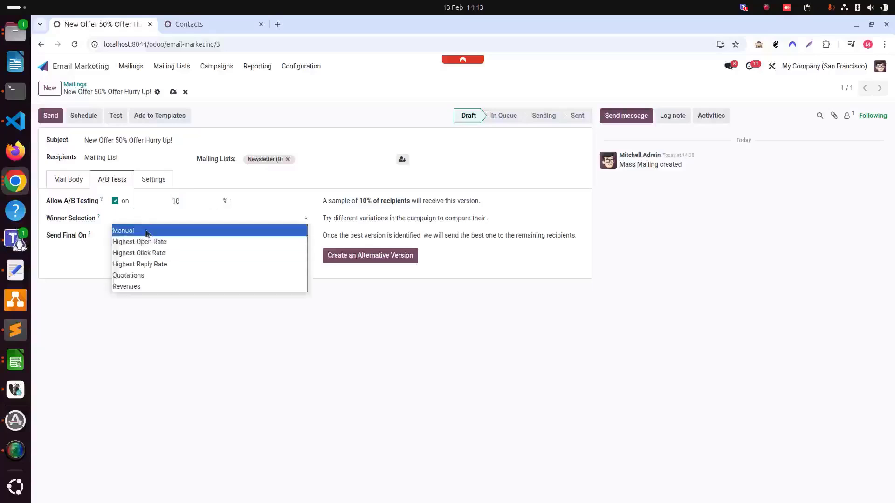
mouse_move(154, 242)
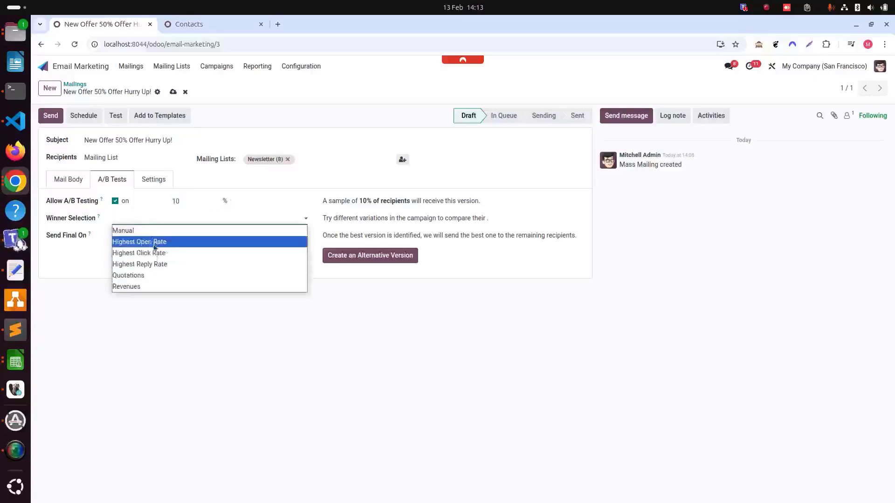
left_click(139, 243)
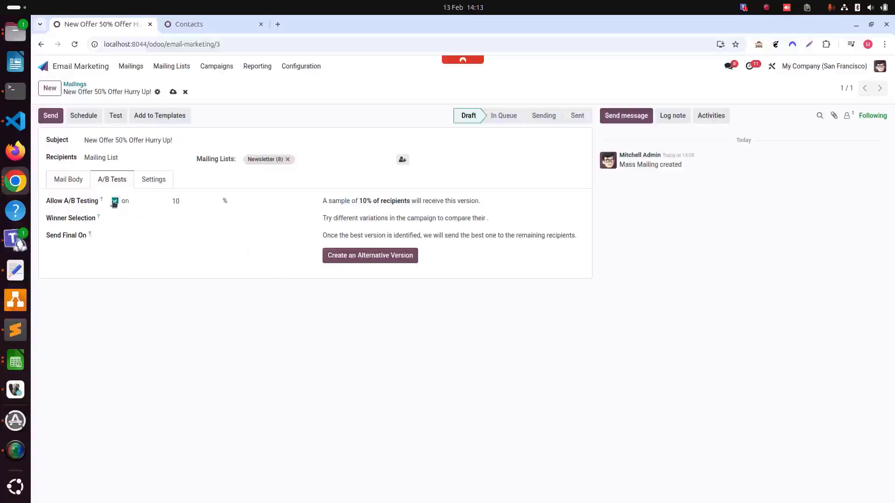
left_click(115, 201)
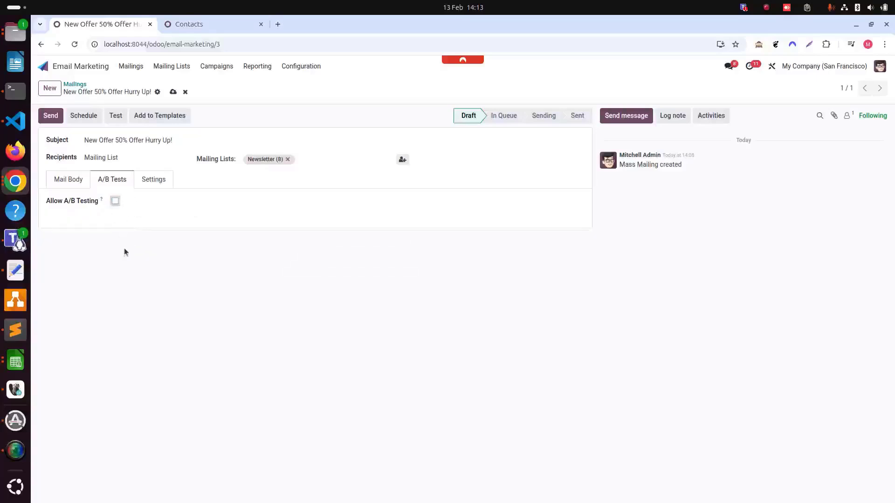
- Review the Settings tab's sender, reply-to and tracking fields
left_click(153, 180)
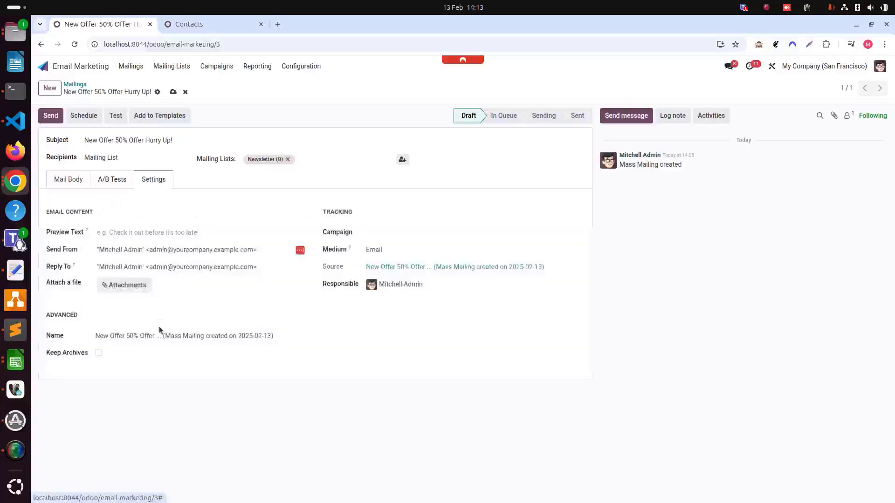
left_click(413, 235)
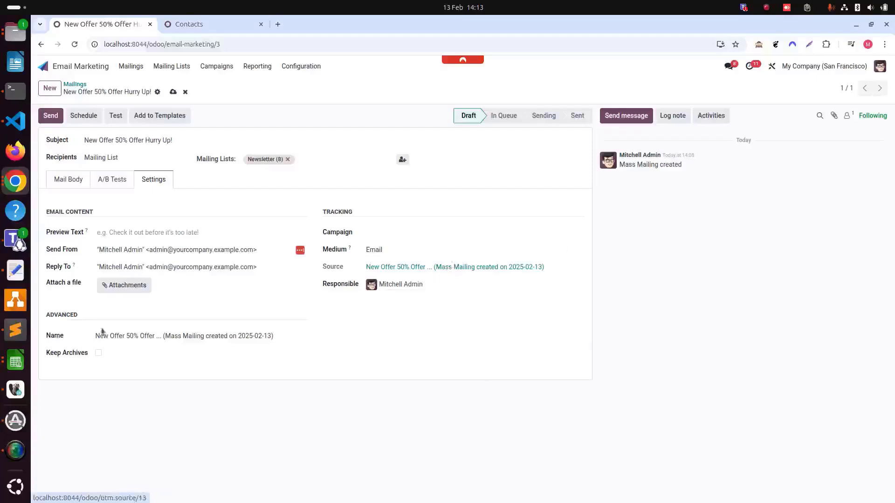
mouse_move(172, 295)
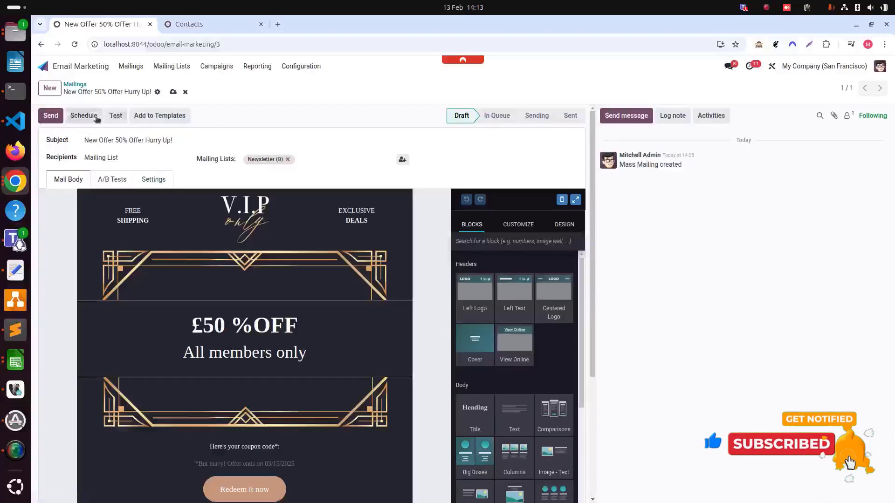
- Schedule the mailing for 13/02/2025 17:00, moving it to In Queue
left_click(84, 115)
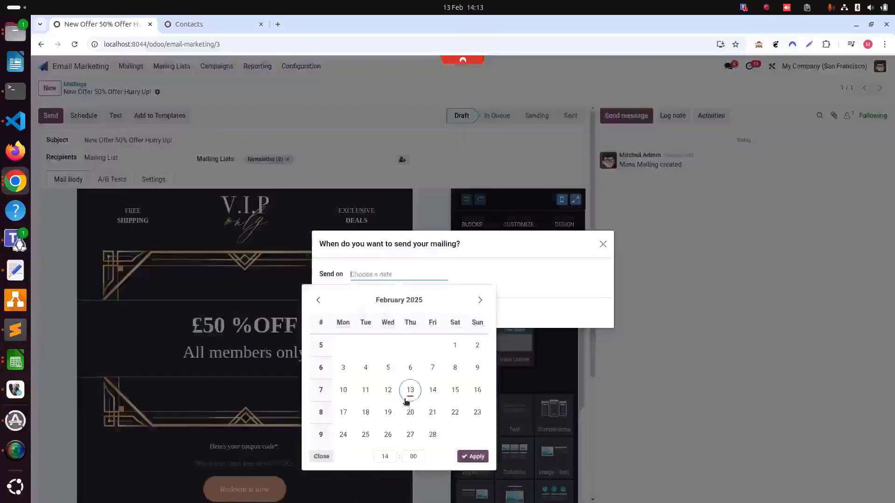
left_click(410, 389)
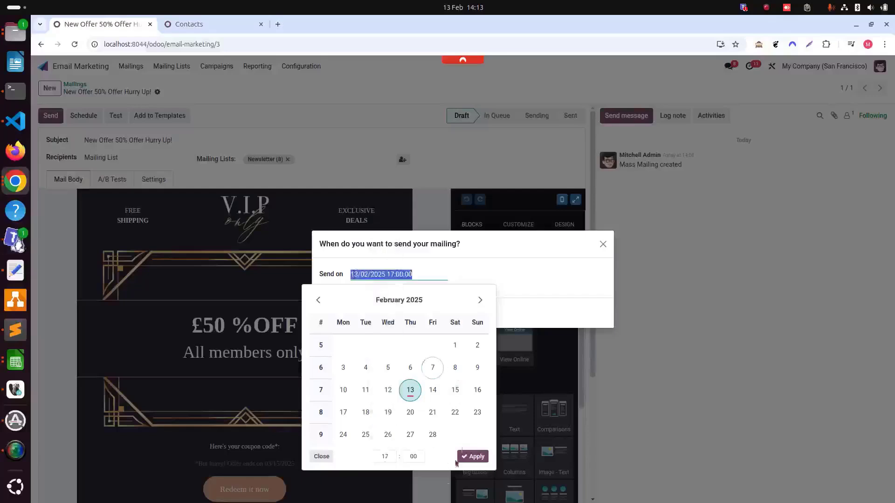
left_click(473, 457)
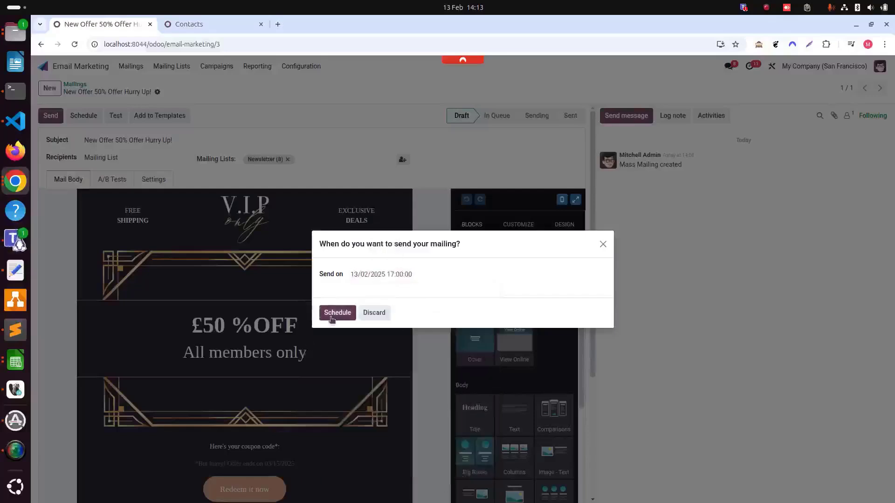
left_click(337, 313)
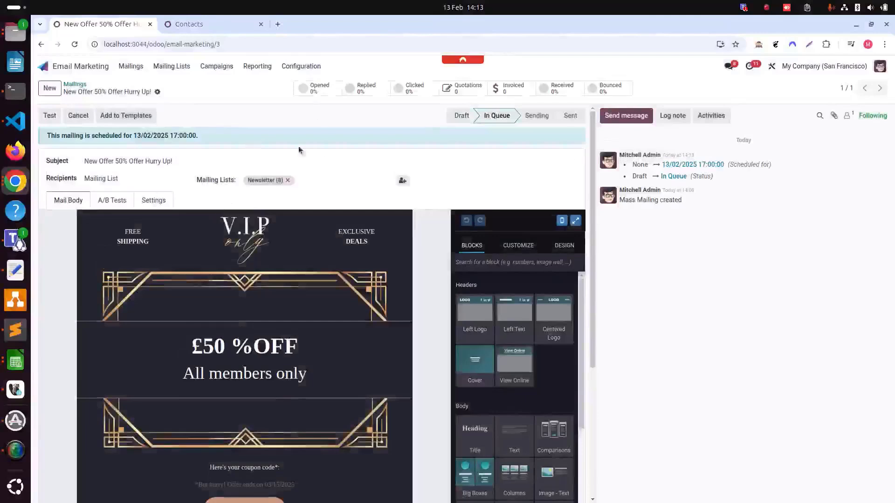
mouse_move(313, 151)
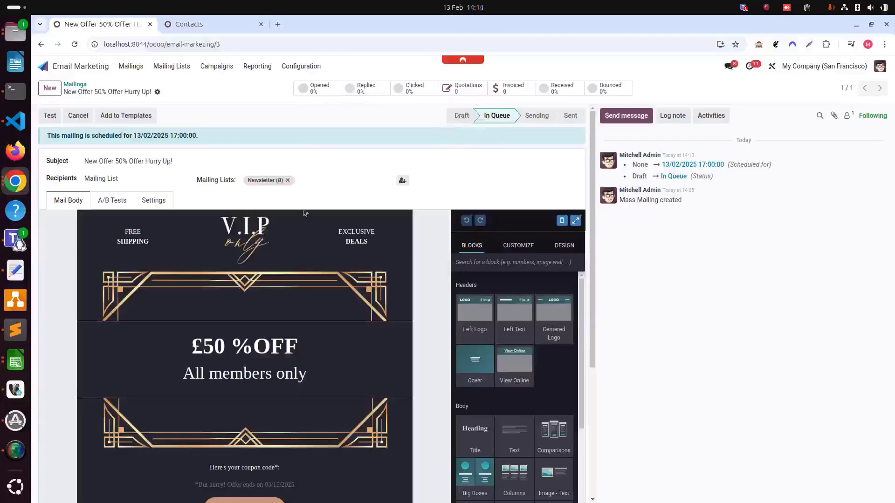
mouse_move(630, 68)
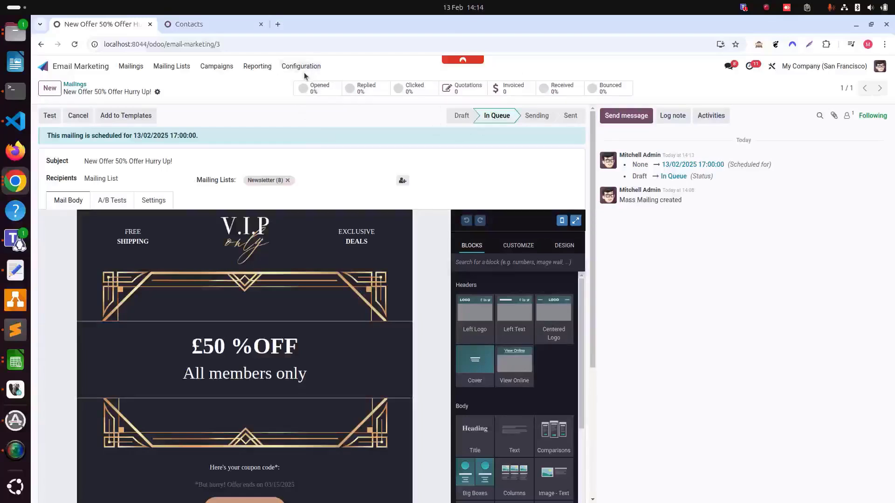
mouse_move(215, 154)
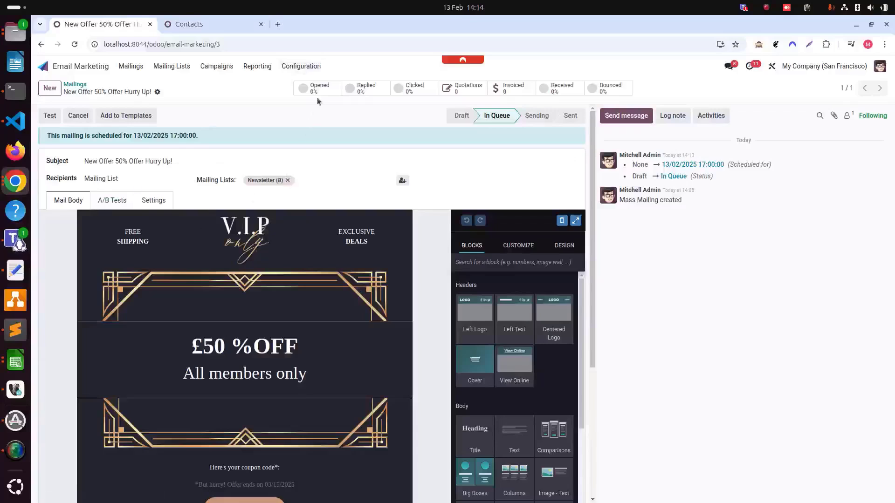
mouse_move(322, 95)
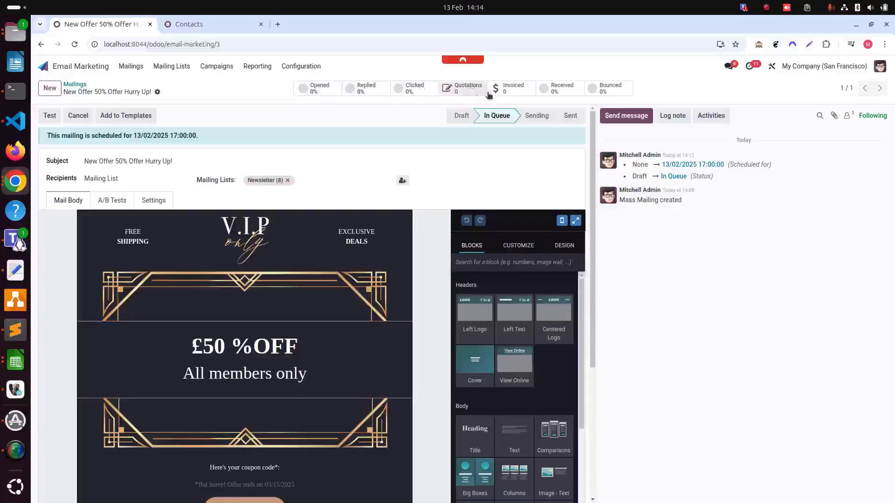
mouse_move(525, 95)
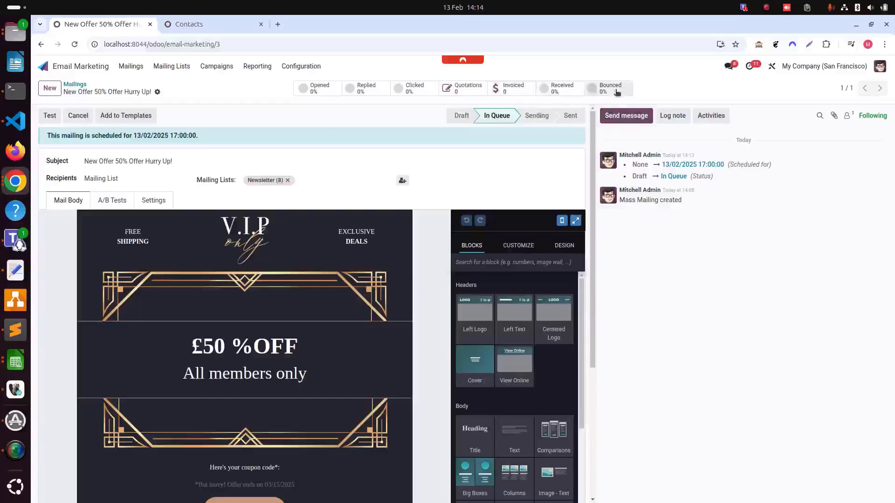
mouse_move(185, 158)
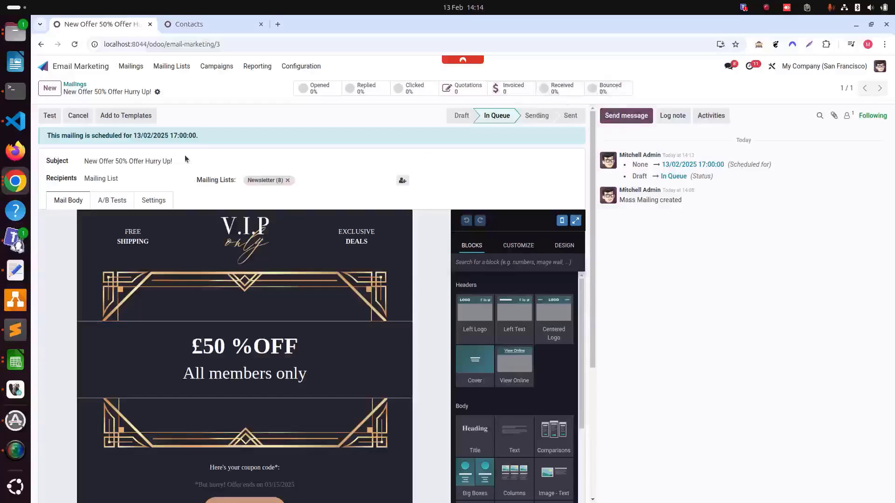
mouse_move(332, 143)
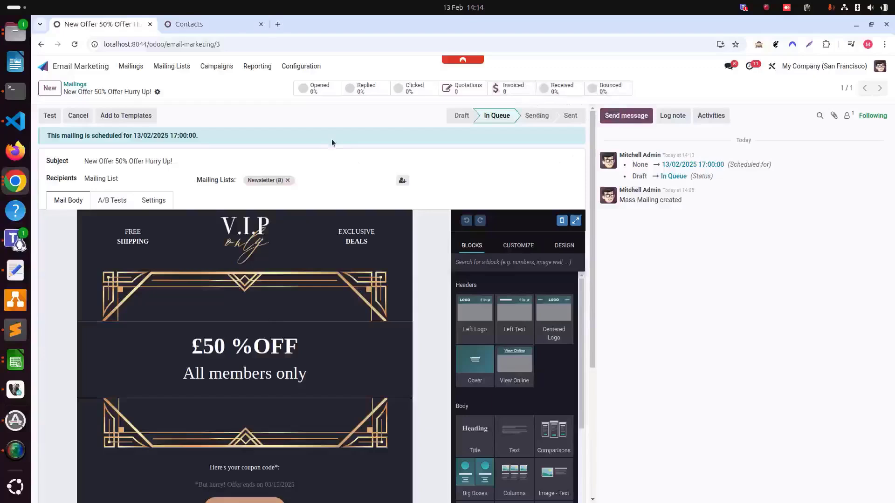
mouse_move(285, 246)
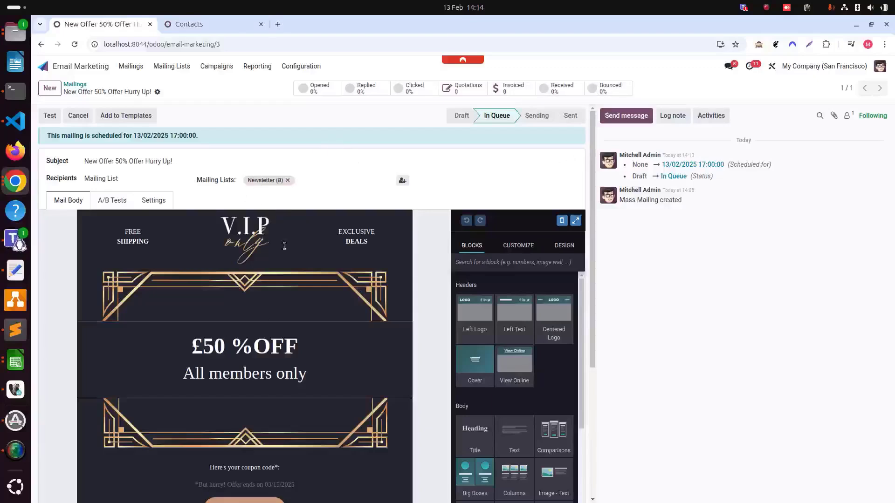
mouse_move(341, 172)
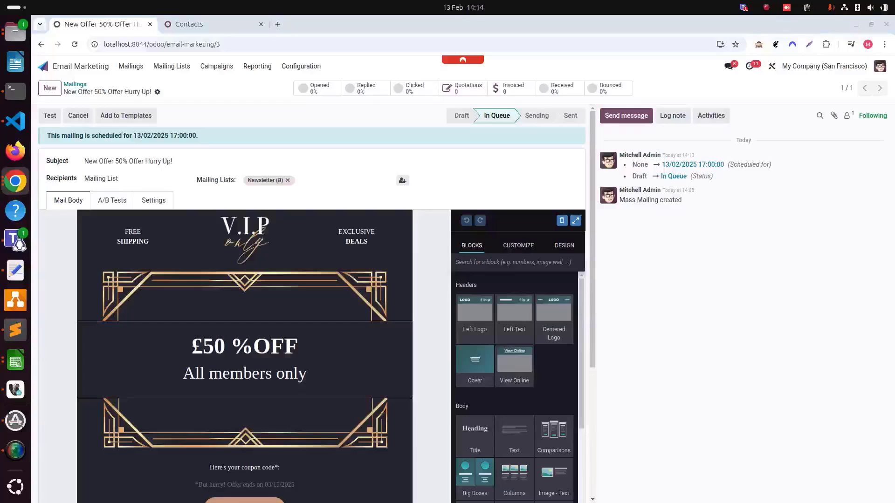
mouse_move(56, 393)
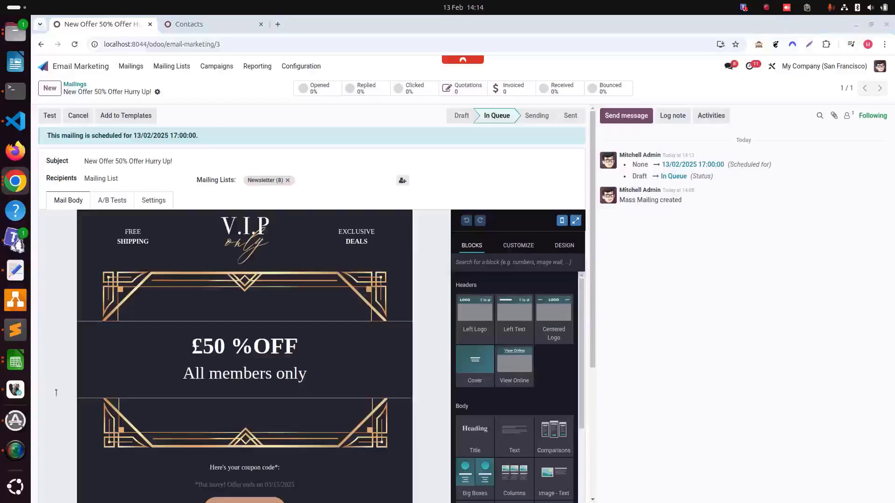
mouse_move(527, 306)
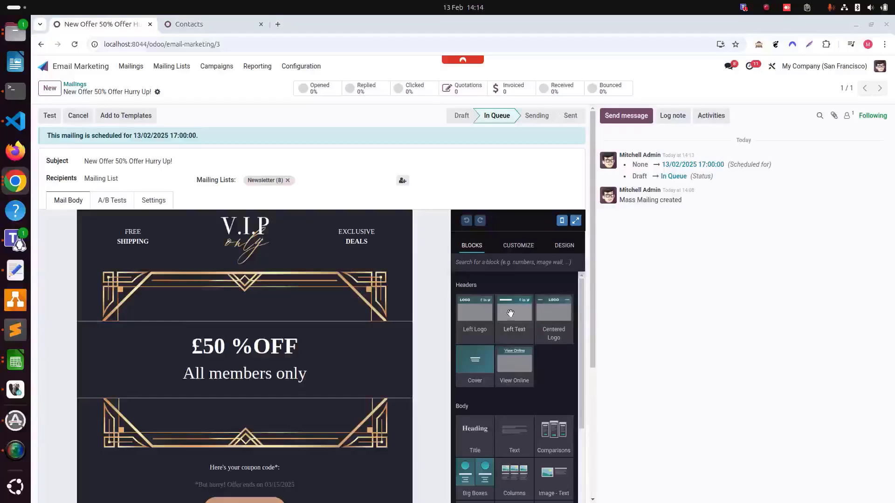
mouse_move(464, 294)
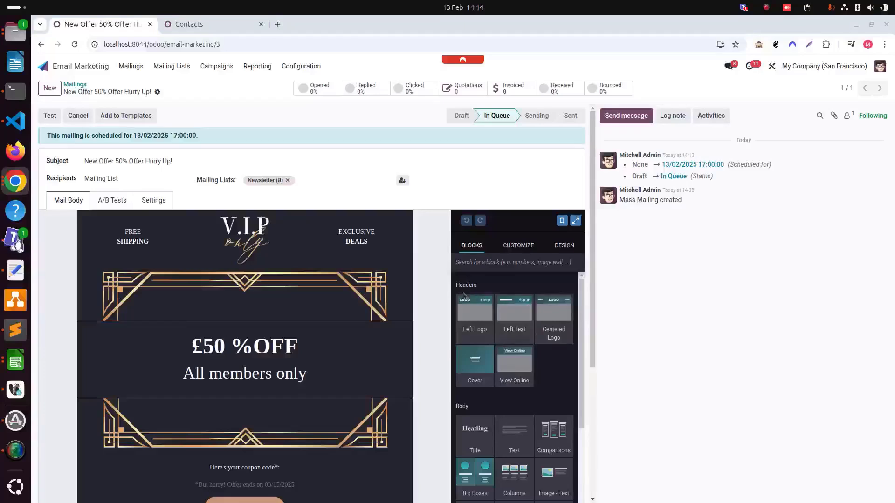